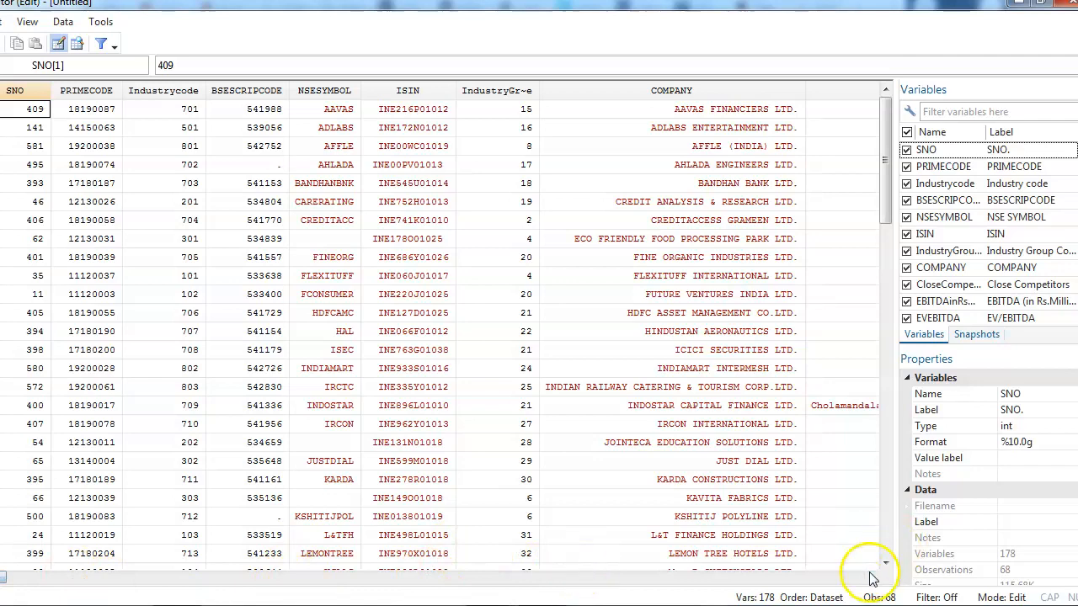
{"action": "mouse_move", "coordinate": [579, 461]}
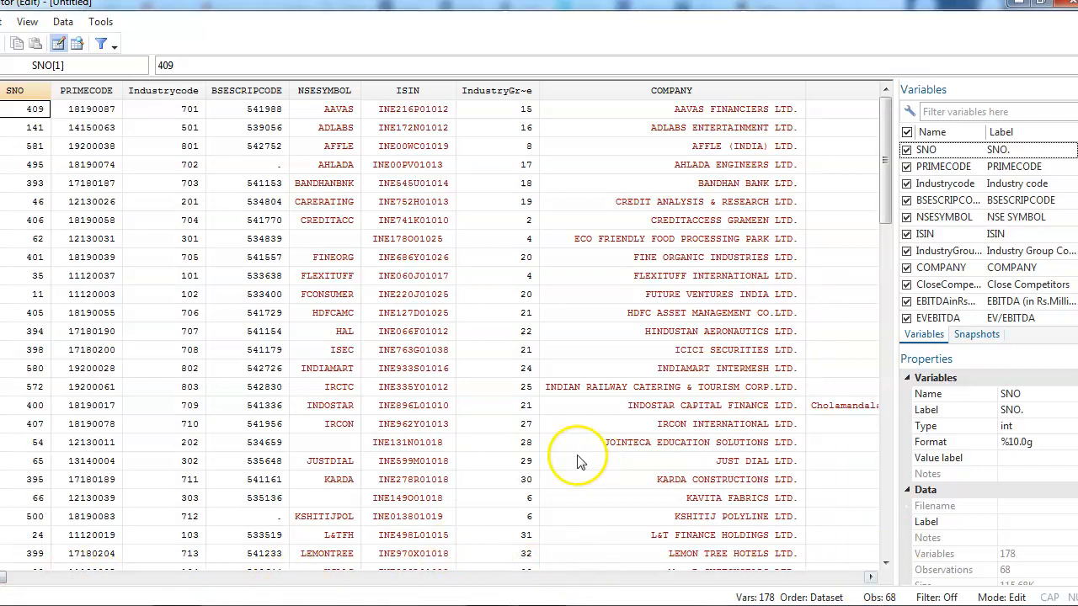
Step: Scroll the Data Editor right to reach the DummySDRecom 0/1 treatment column
{"action": "scroll", "scroll_direction": "right", "scroll_amount": 3}
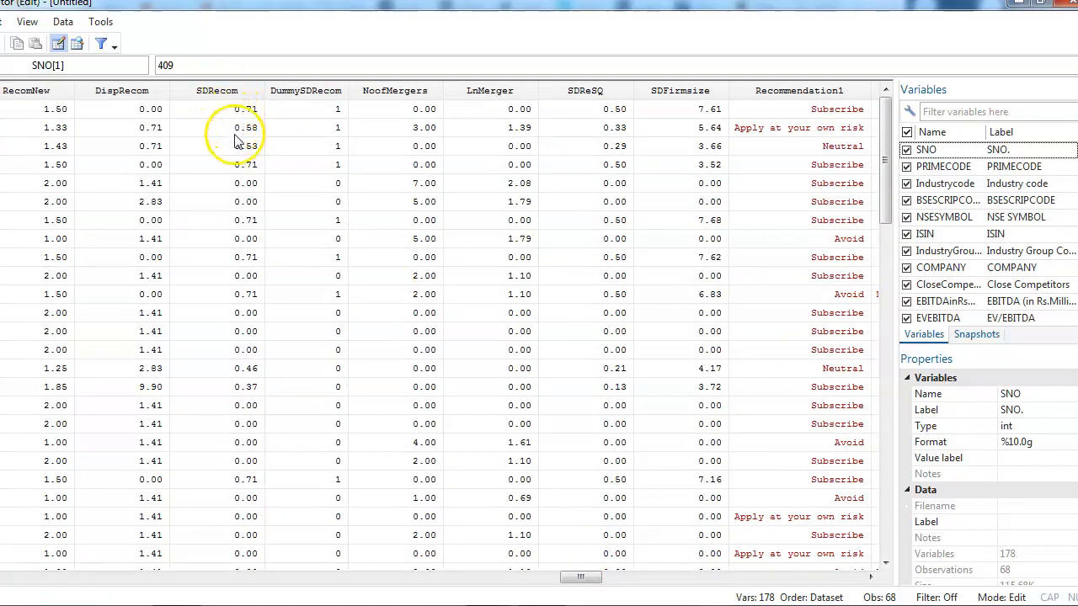
{"action": "mouse_move", "coordinate": [239, 266]}
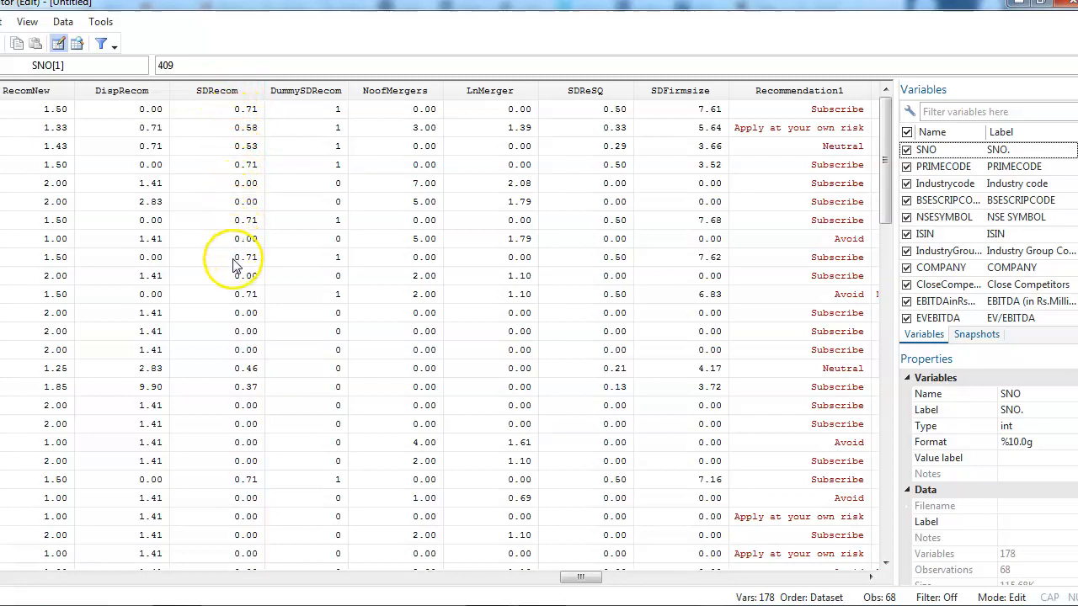
{"action": "mouse_move", "coordinate": [235, 96]}
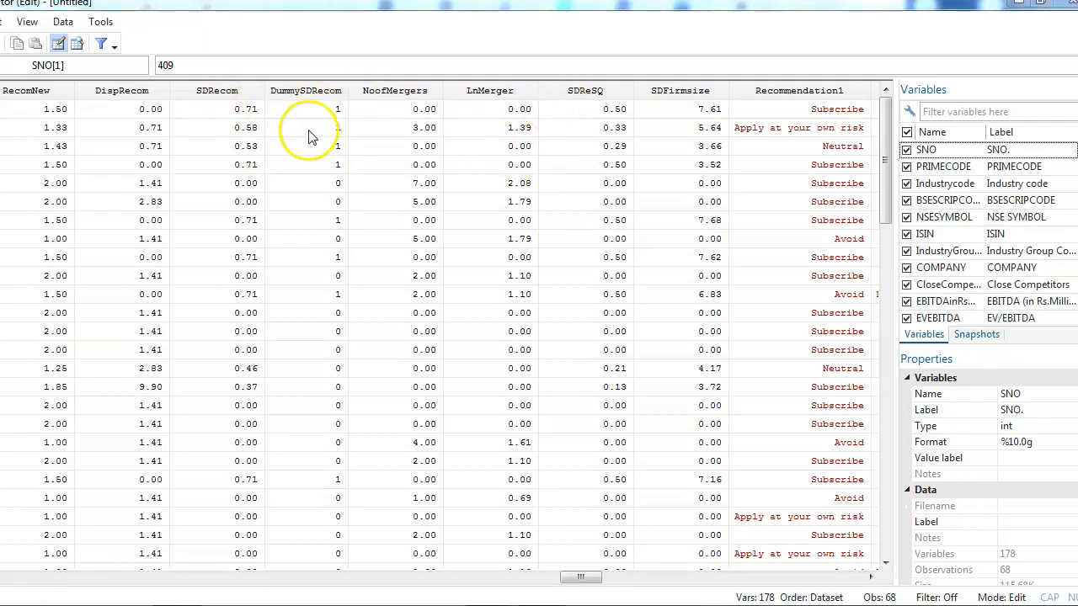
{"action": "mouse_move", "coordinate": [327, 223]}
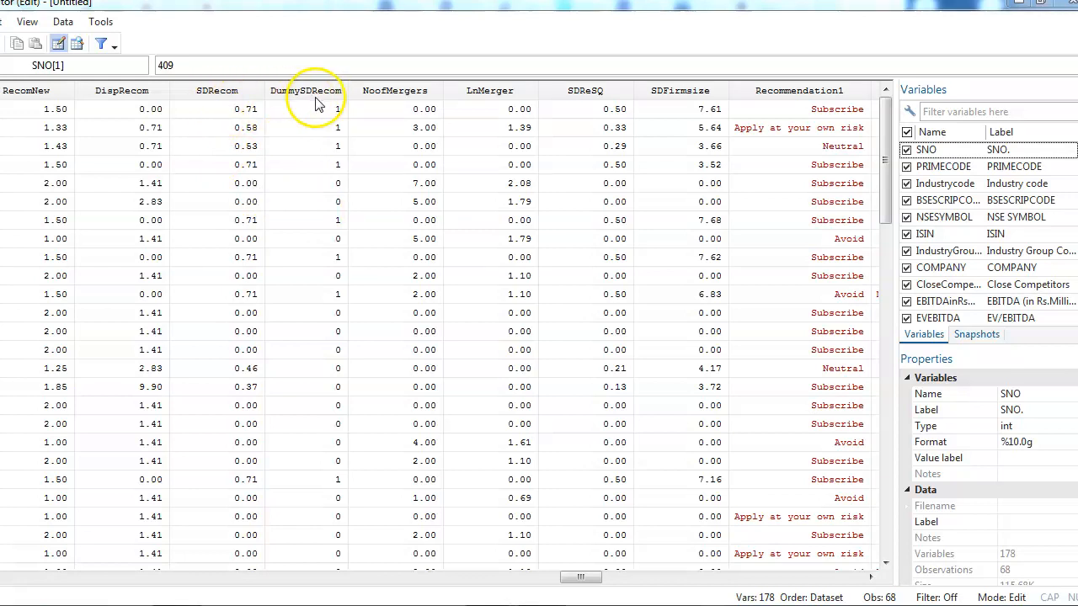
{"action": "mouse_move", "coordinate": [336, 138]}
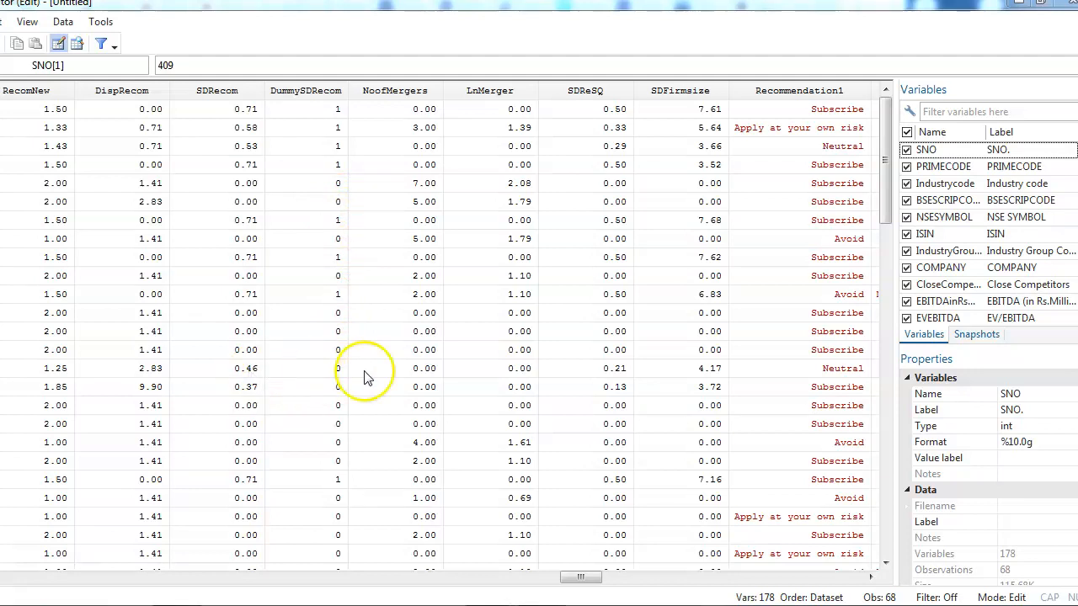
{"action": "mouse_move", "coordinate": [340, 390]}
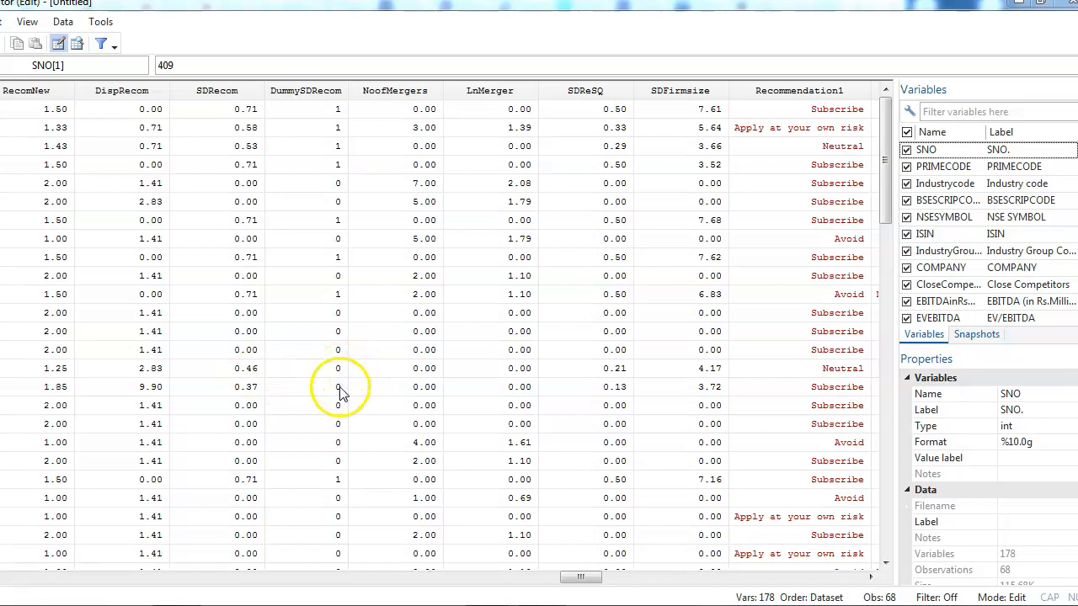
{"action": "mouse_move", "coordinate": [340, 525]}
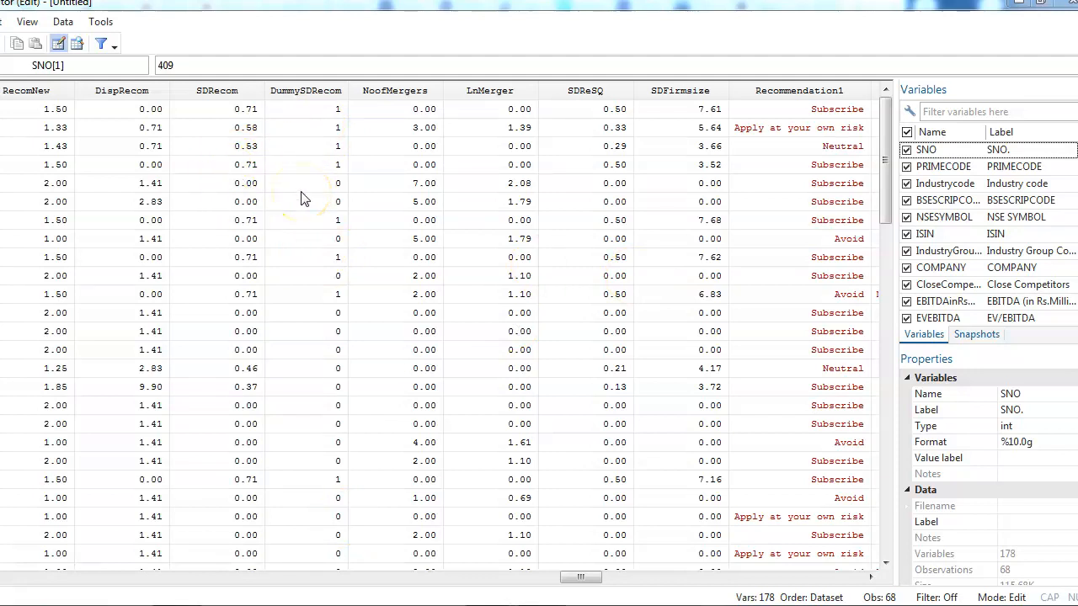
{"action": "mouse_move", "coordinate": [660, 182]}
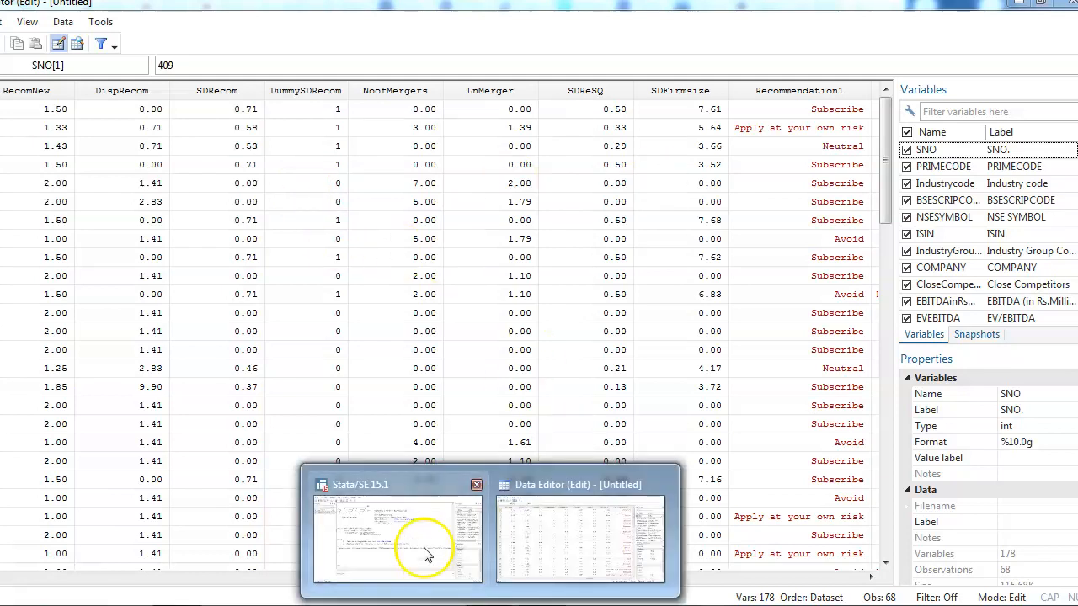
Step: From the main window, start Statistics > Treatment effects > Propensity-score matching
{"action": "left_click", "coordinate": [397, 539]}
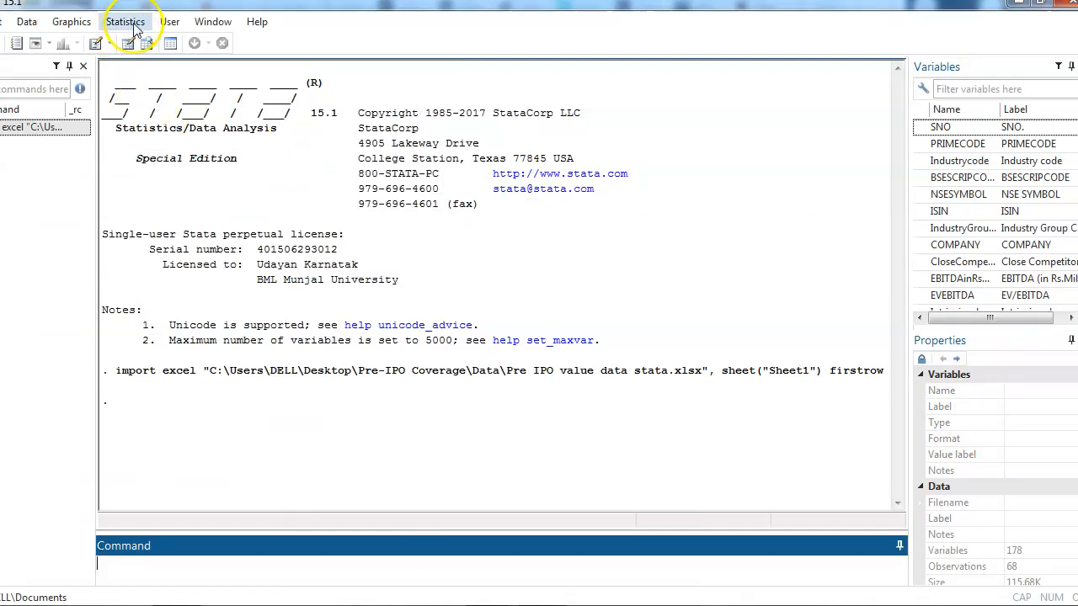
{"action": "left_click", "coordinate": [125, 20]}
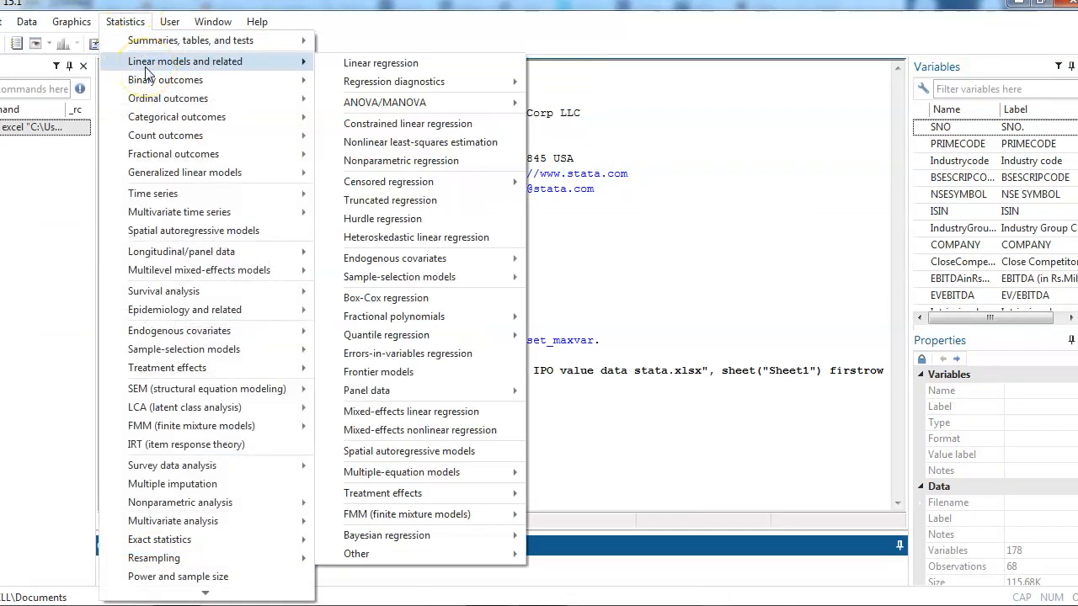
{"action": "mouse_move", "coordinate": [408, 353]}
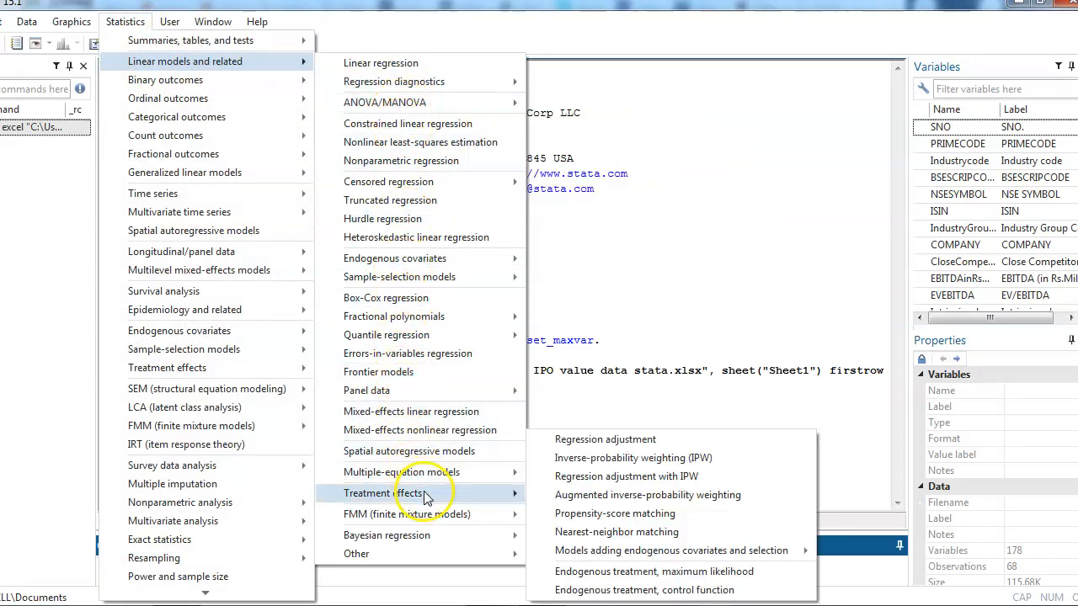
{"action": "mouse_move", "coordinate": [615, 514]}
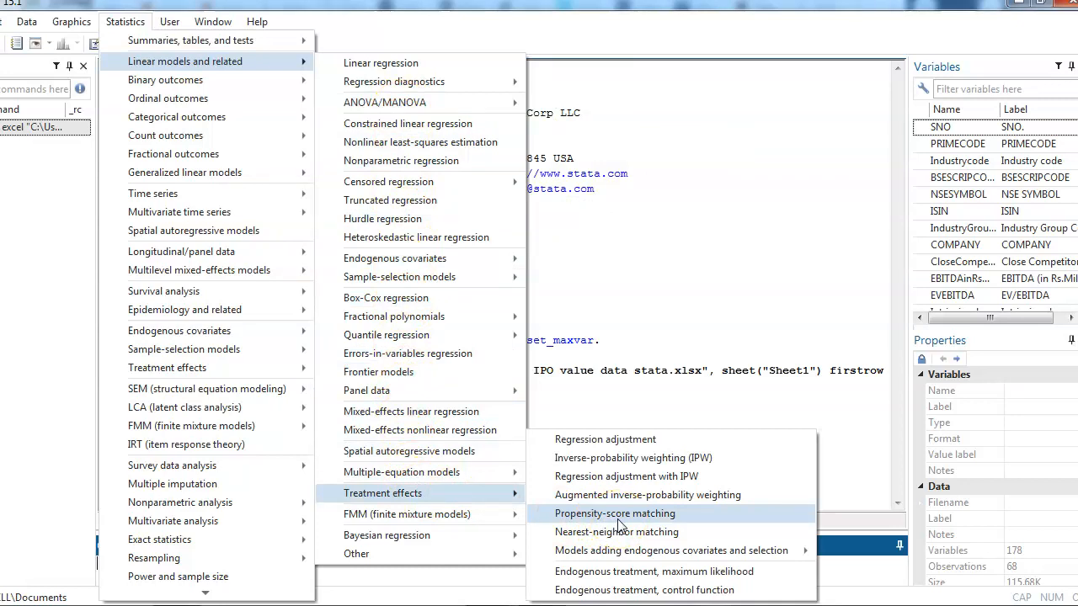
{"action": "left_click", "coordinate": [614, 512]}
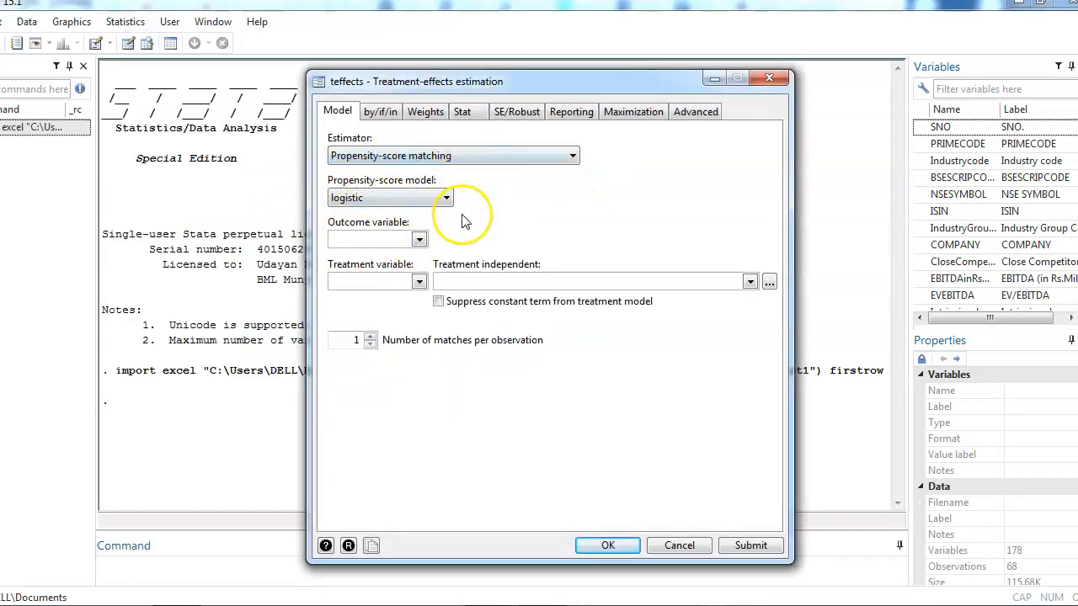
{"action": "mouse_move", "coordinate": [475, 185]}
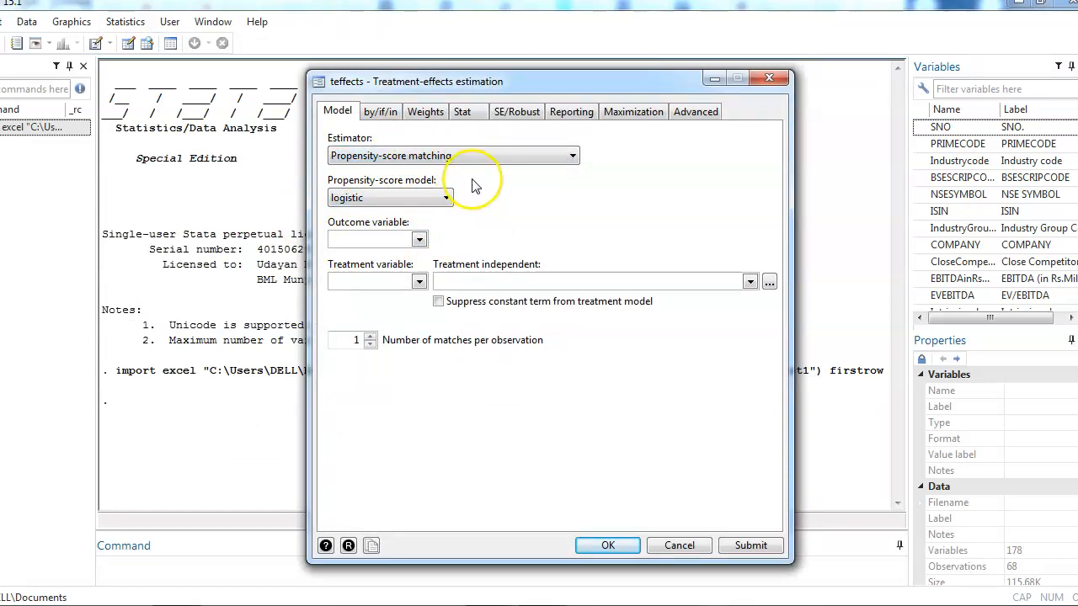
{"action": "left_click", "coordinate": [573, 155]}
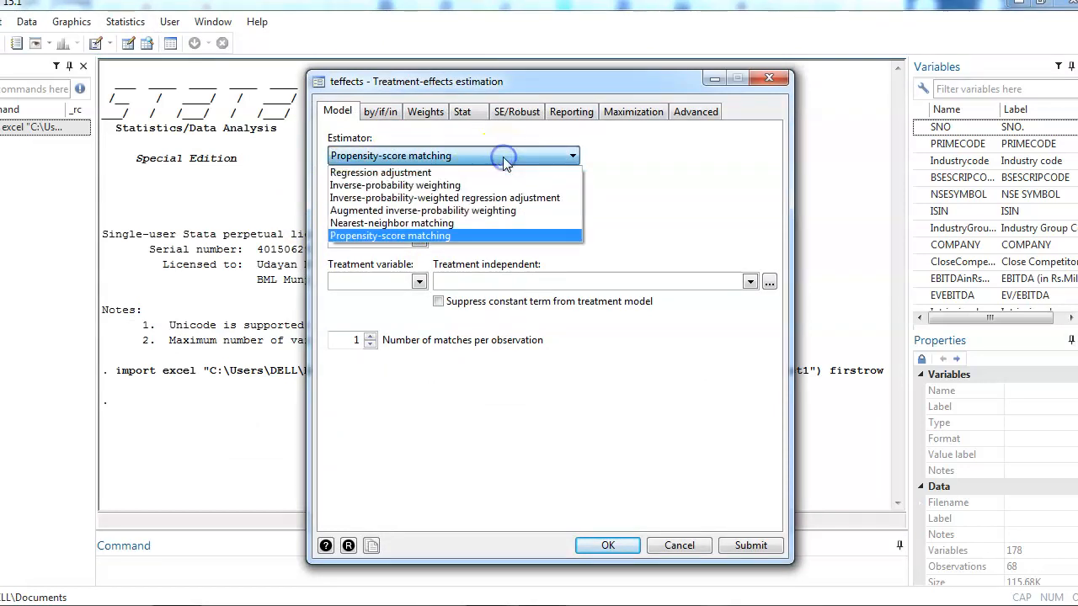
{"action": "mouse_move", "coordinate": [512, 211]}
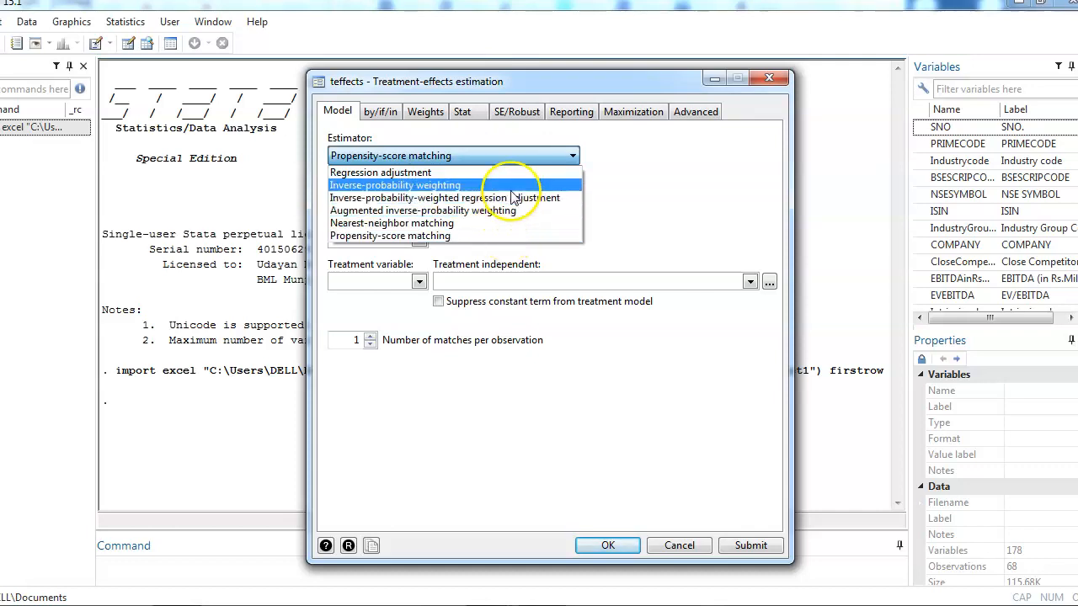
{"action": "mouse_move", "coordinate": [508, 197]}
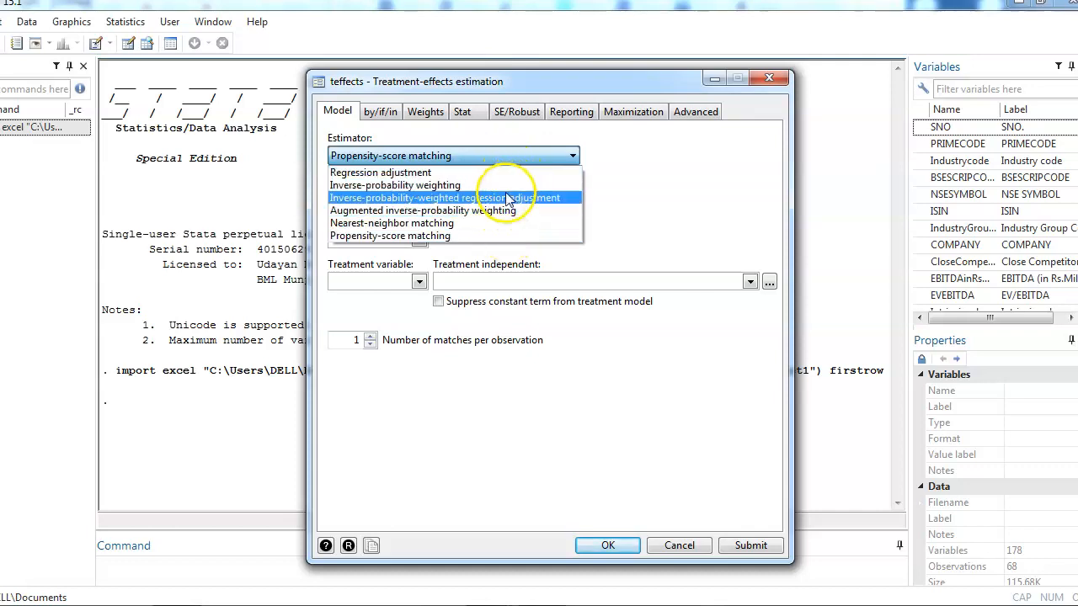
{"action": "mouse_move", "coordinate": [508, 211]}
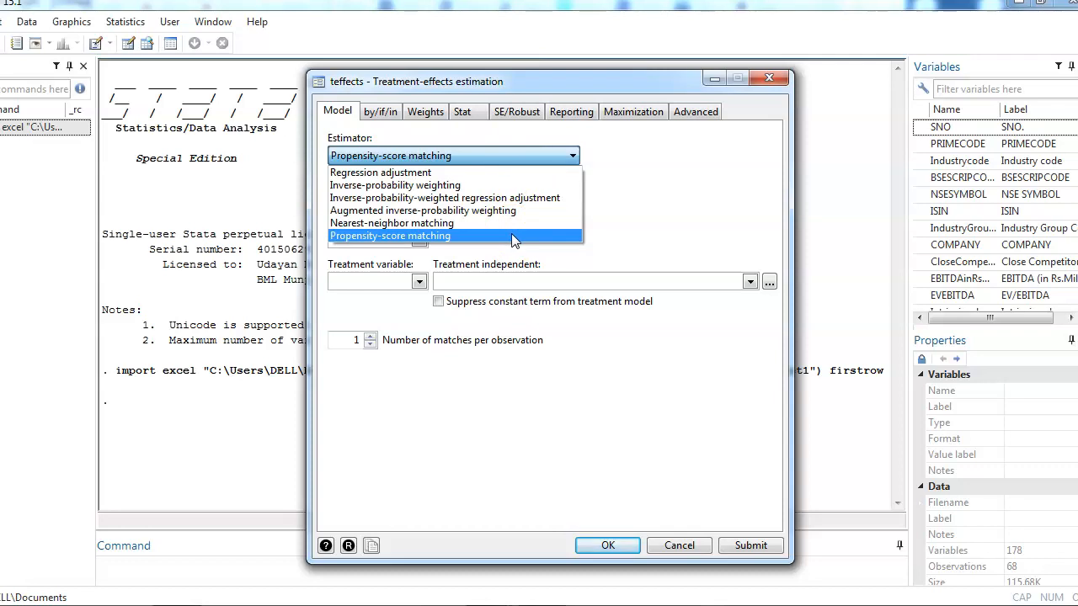
{"action": "left_click", "coordinate": [391, 235]}
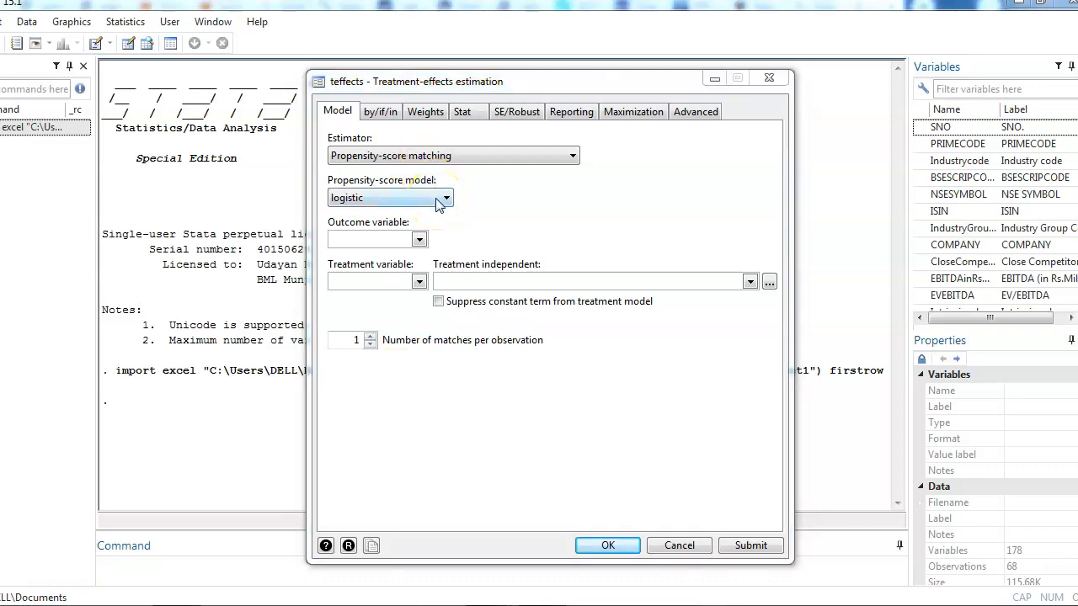
{"action": "left_click", "coordinate": [446, 197]}
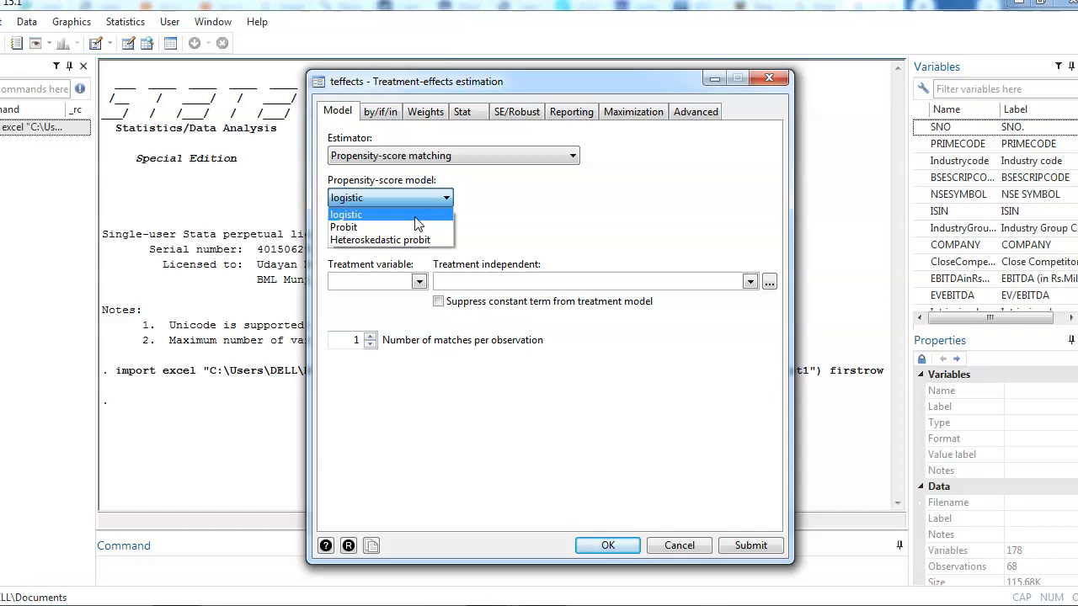
{"action": "mouse_move", "coordinate": [379, 225]}
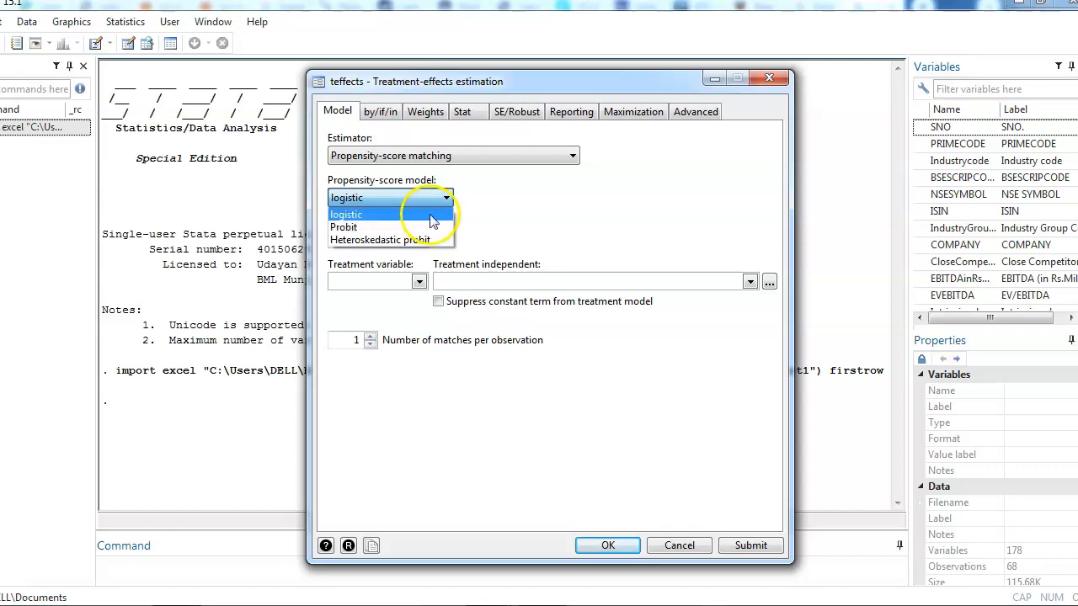
{"action": "left_click", "coordinate": [345, 214]}
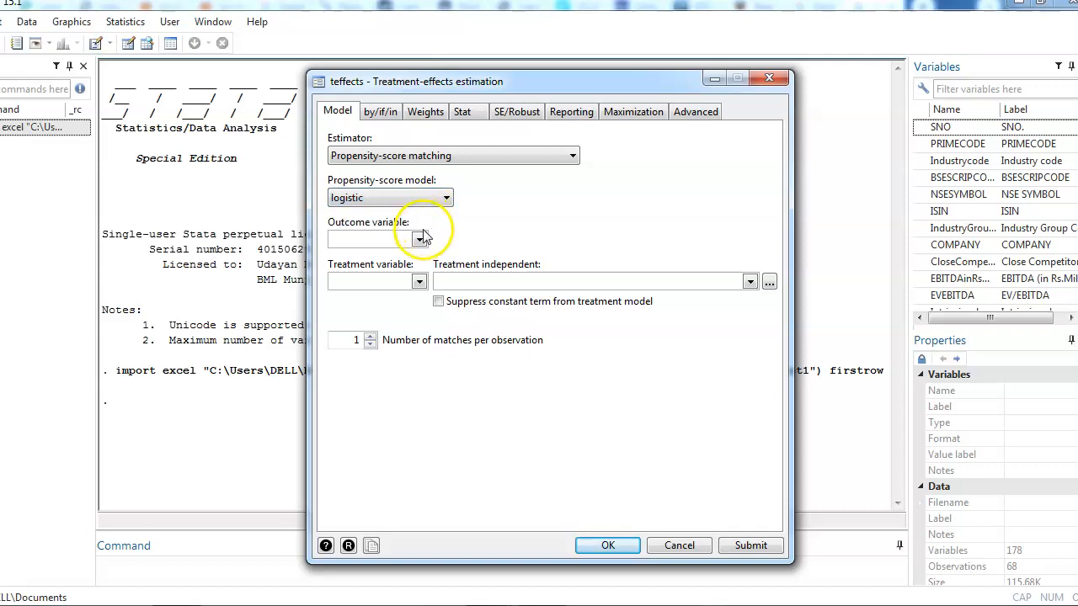
Step: Select Premarket as the outcome variable for the matching estimate
{"action": "left_click", "coordinate": [419, 239]}
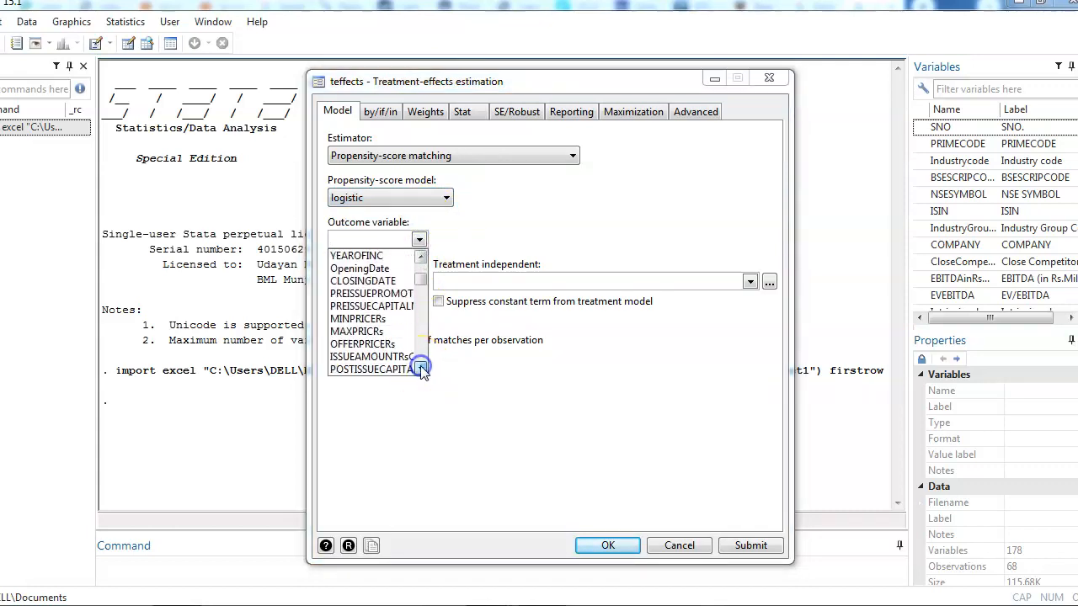
{"action": "scroll", "scroll_direction": "down", "scroll_amount": 3}
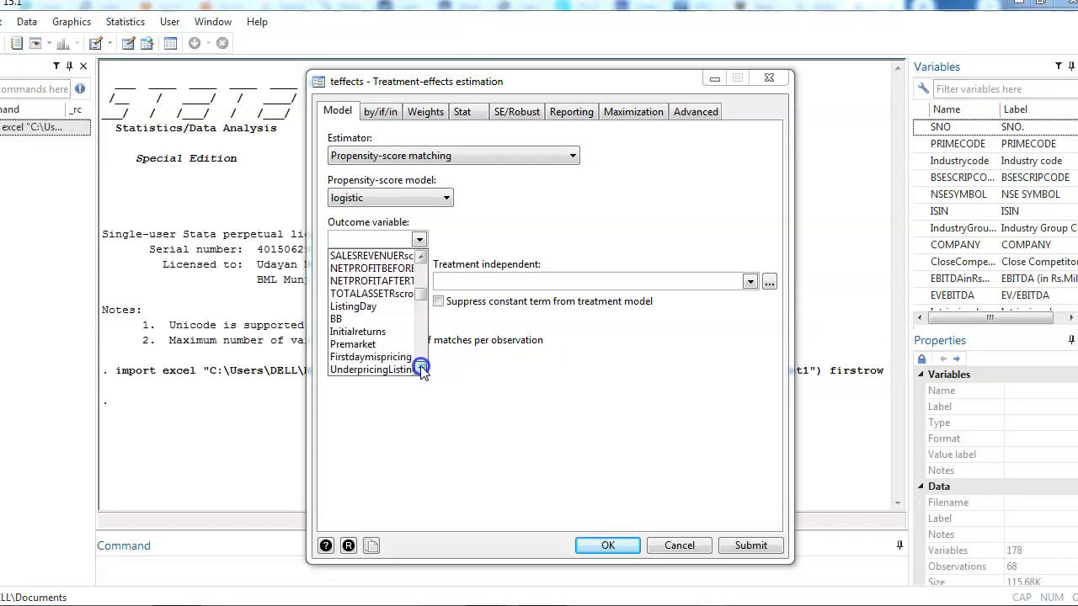
{"action": "left_click", "coordinate": [353, 344]}
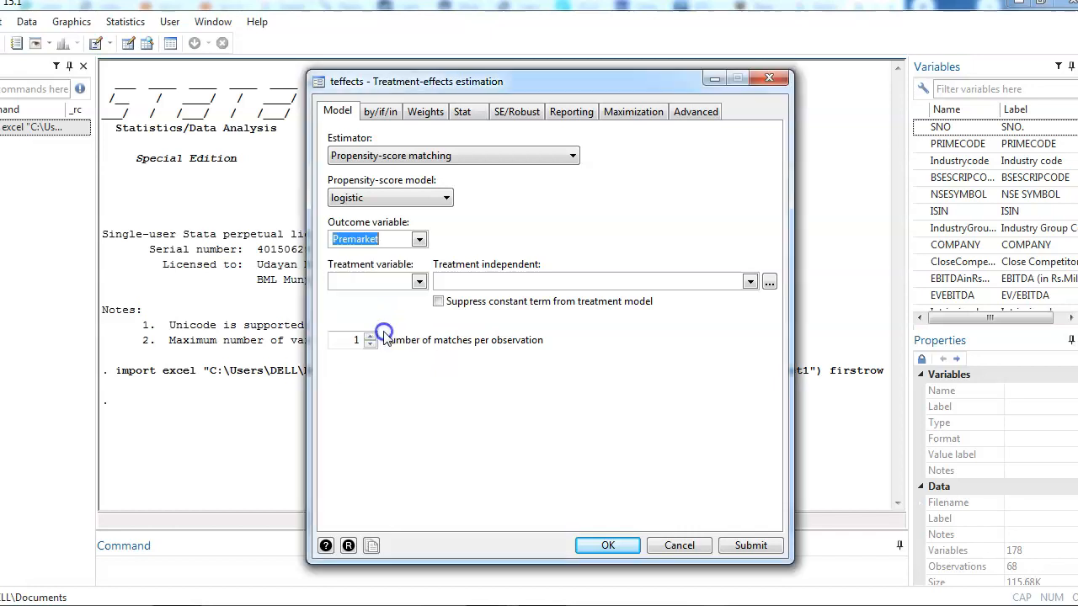
{"action": "mouse_move", "coordinate": [408, 306]}
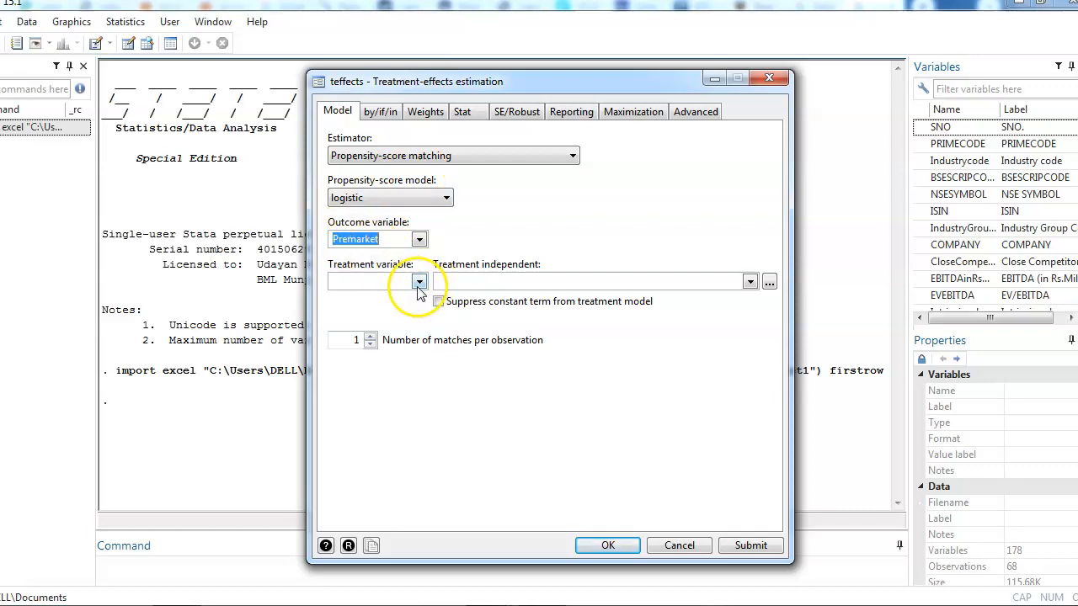
Step: Select DummySDRecom as the treatment variable
{"action": "left_click", "coordinate": [418, 281]}
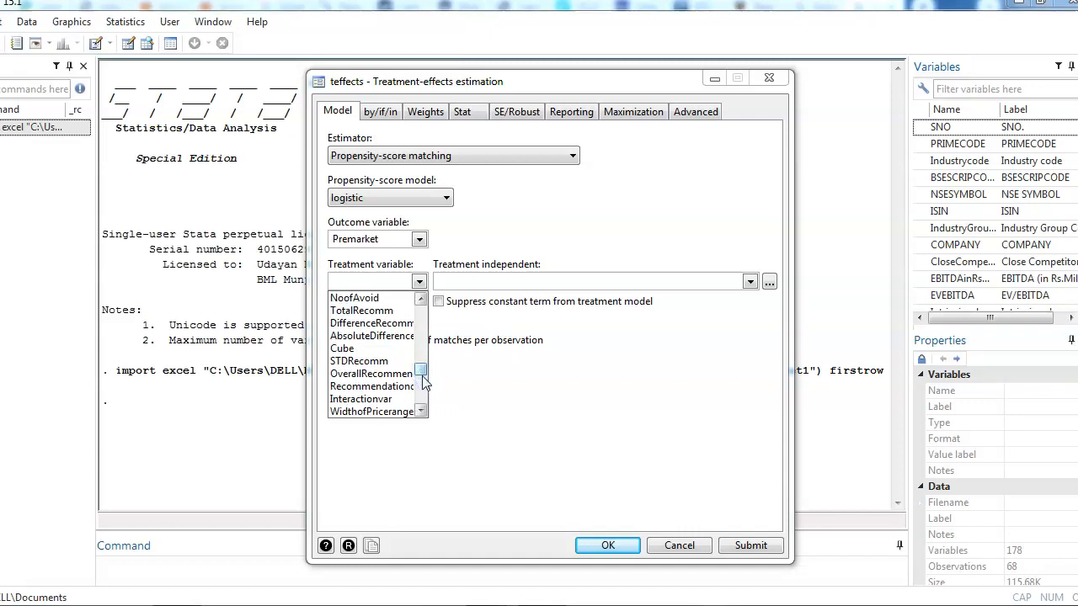
{"action": "scroll", "scroll_direction": "down", "scroll_amount": 3}
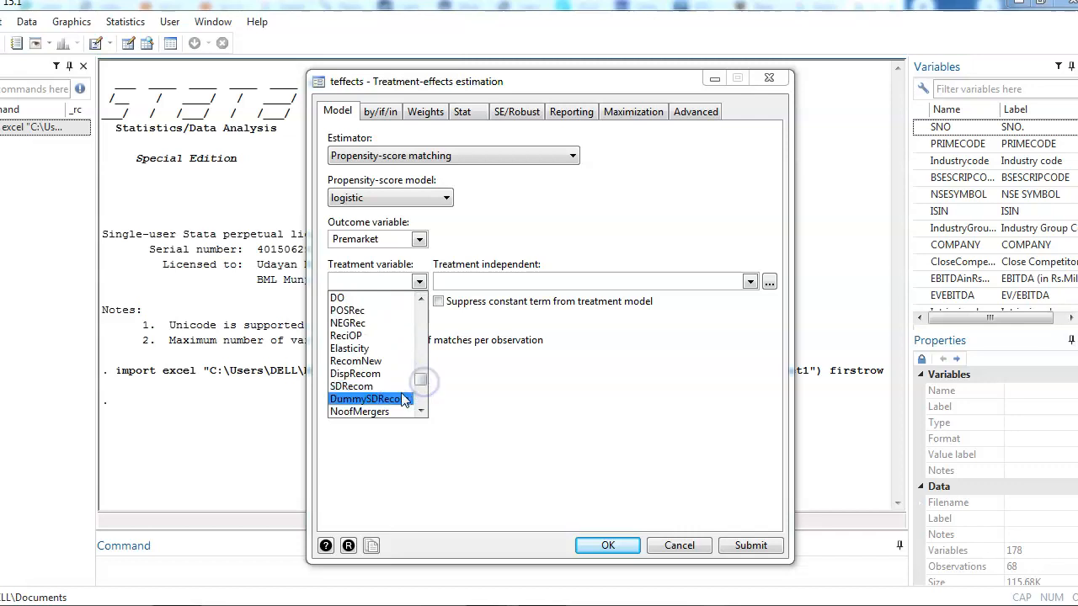
{"action": "left_click", "coordinate": [363, 398]}
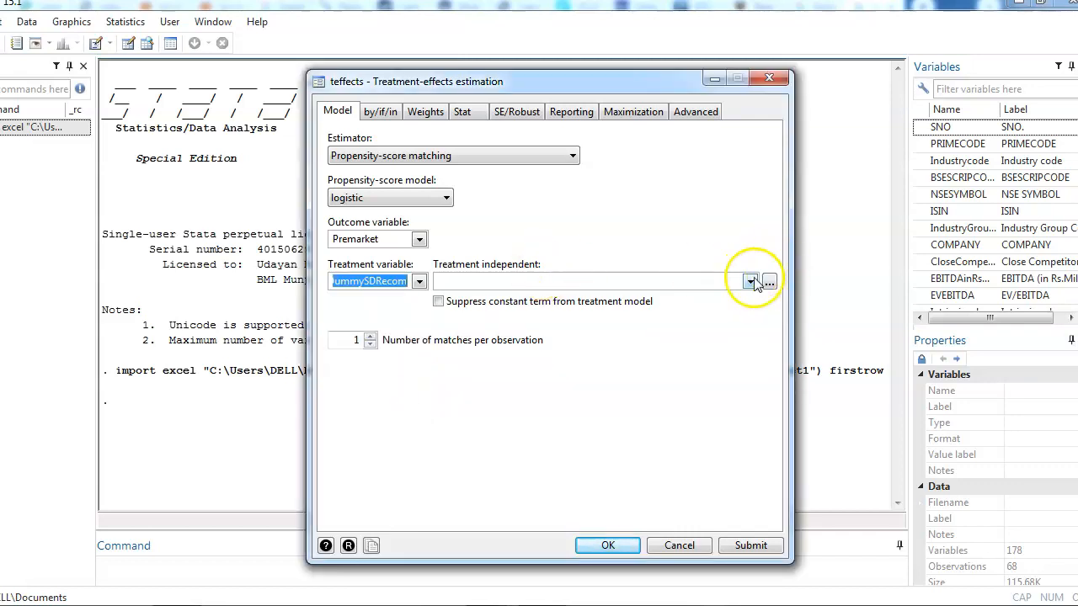
Step: Add UnderwriterRankDummy, TechnologyDummy, VentureCapitalDummy and SmallFirmDummy as treatment-model covariates
{"action": "left_click", "coordinate": [749, 281]}
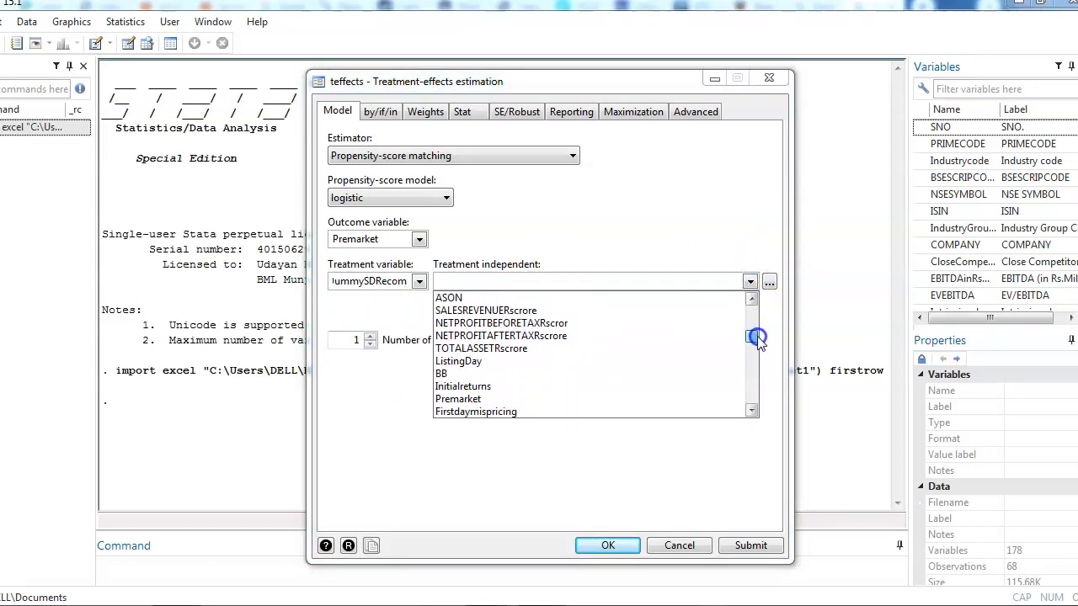
{"action": "scroll", "scroll_direction": "down", "scroll_amount": 3}
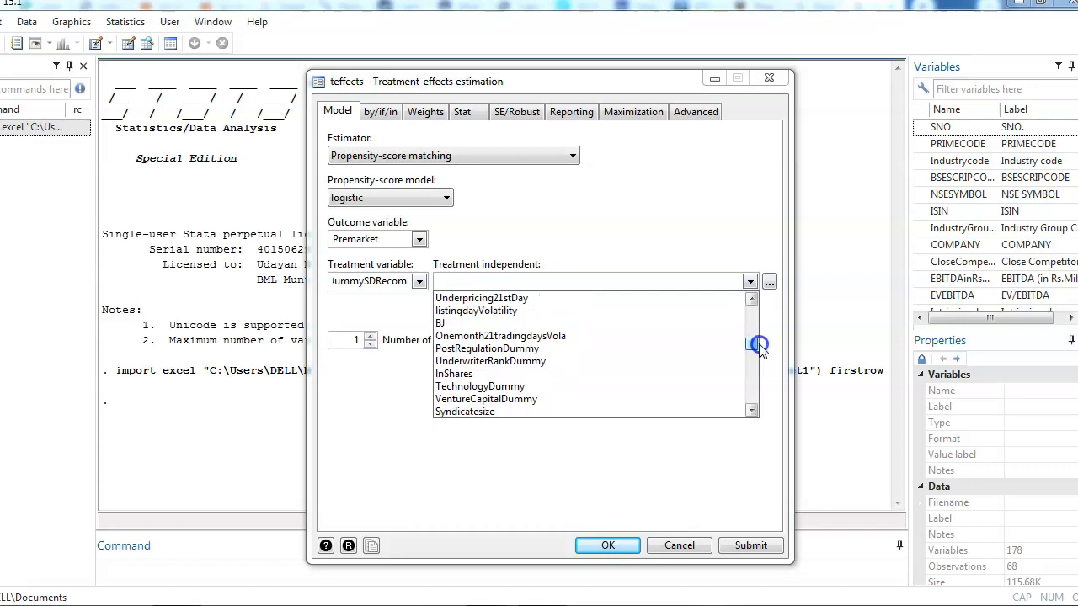
{"action": "scroll", "scroll_direction": "down", "scroll_amount": 3}
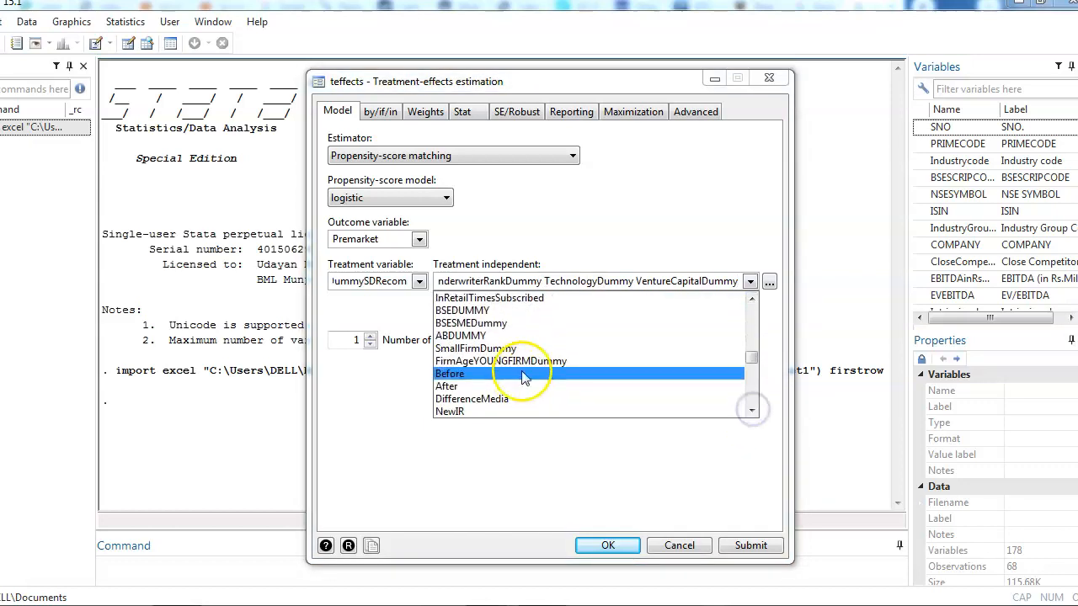
{"action": "left_click", "coordinate": [450, 411]}
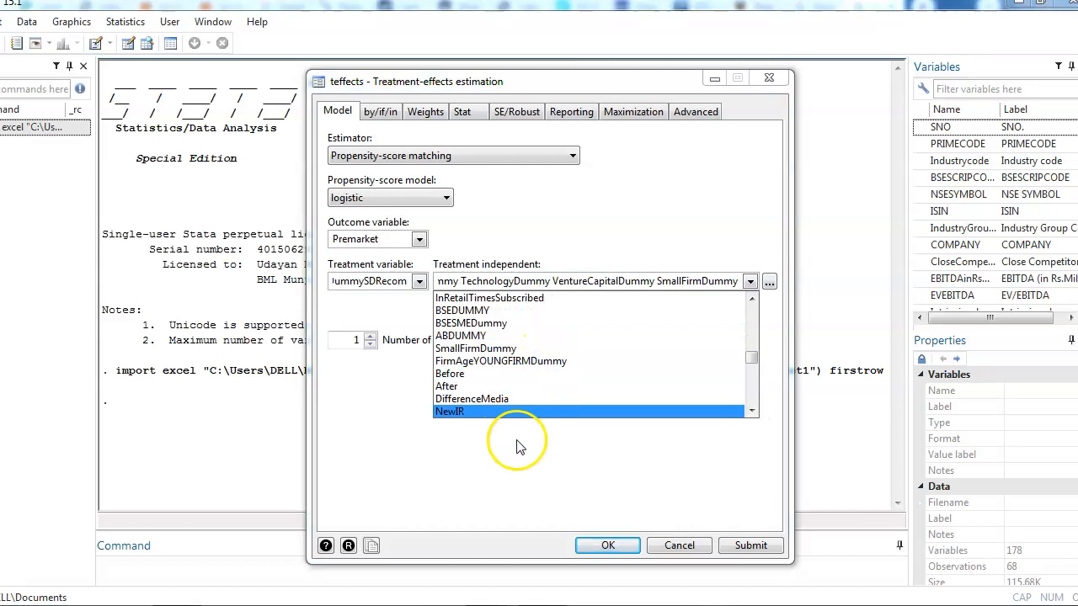
{"action": "left_click", "coordinate": [381, 111]}
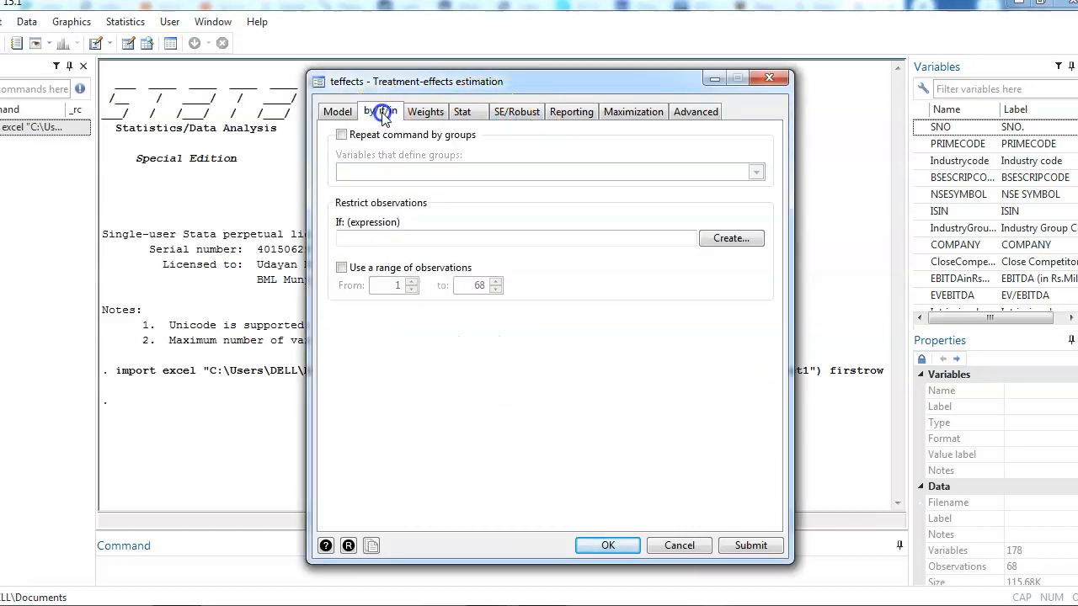
Step: Review Weights, SE/Robust, Reporting and Advanced settings unchanged, keeping robust SE, and return to Model
{"action": "left_click", "coordinate": [424, 111]}
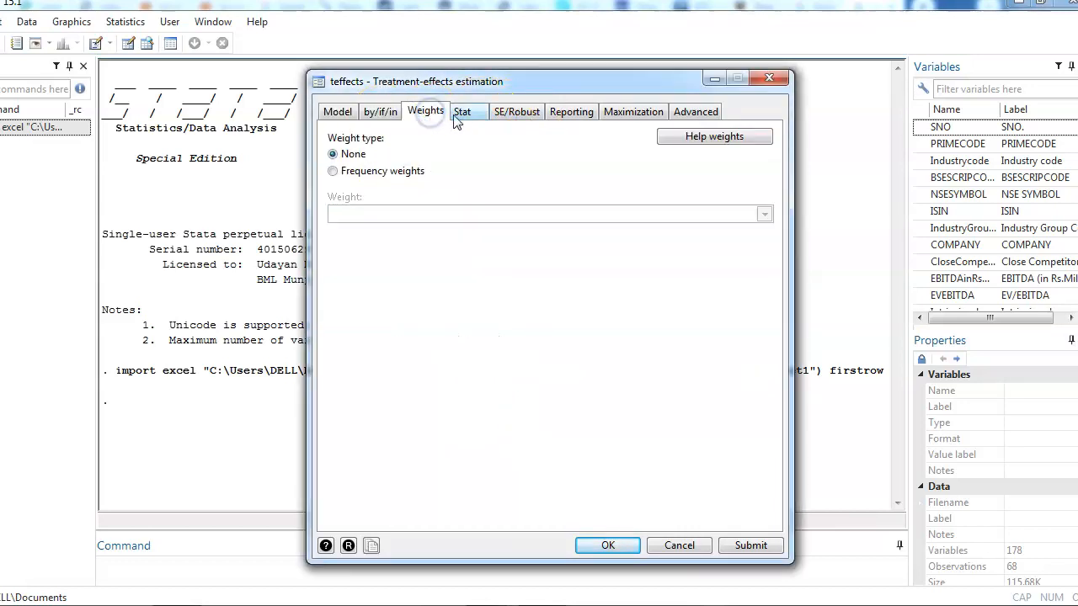
{"action": "left_click", "coordinate": [516, 111]}
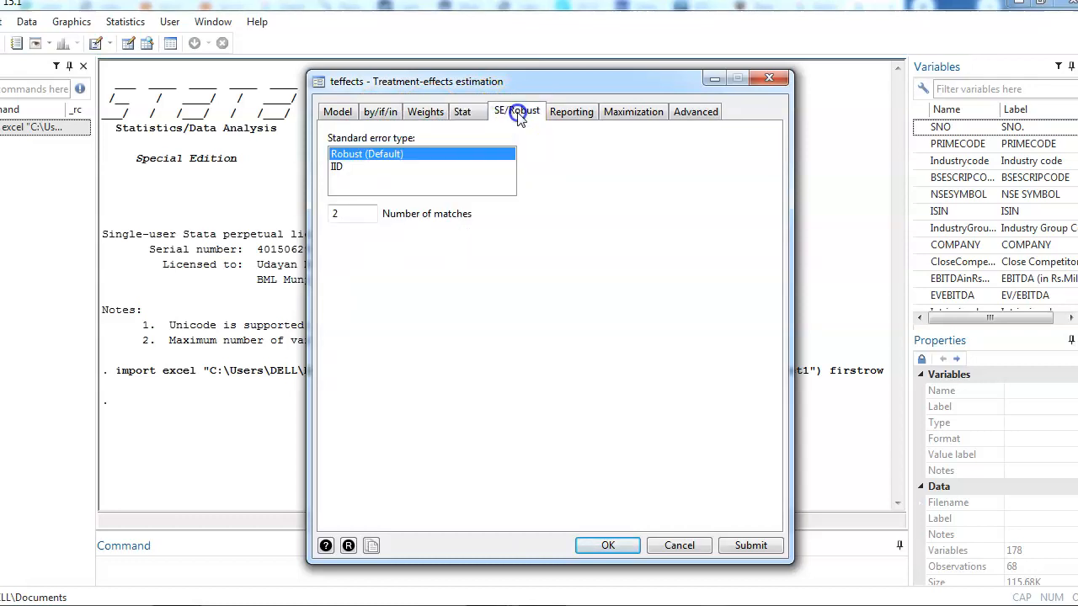
{"action": "left_click", "coordinate": [570, 111]}
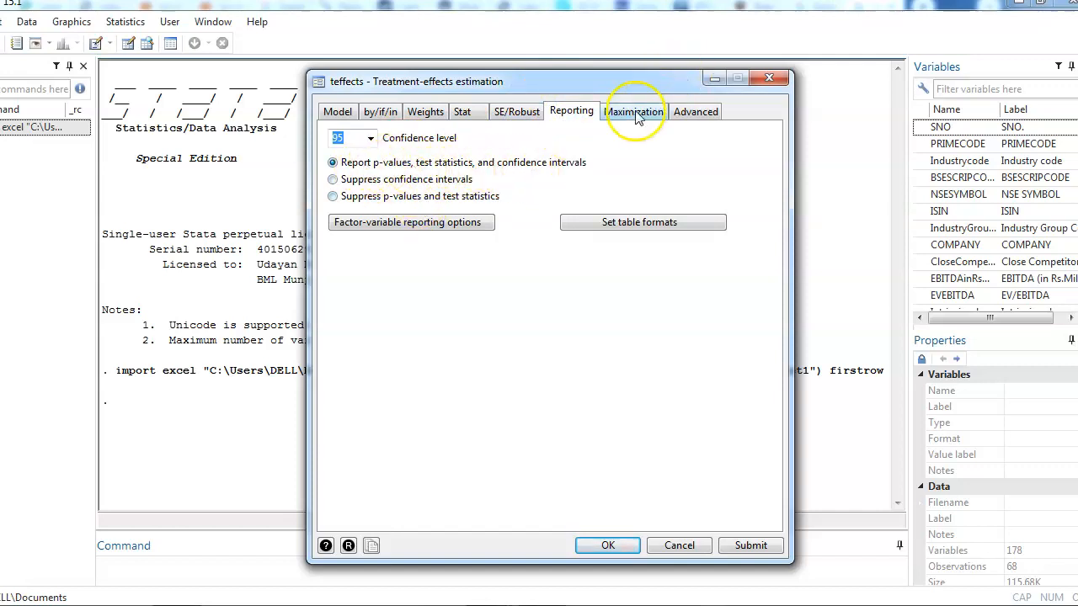
{"action": "left_click", "coordinate": [695, 111]}
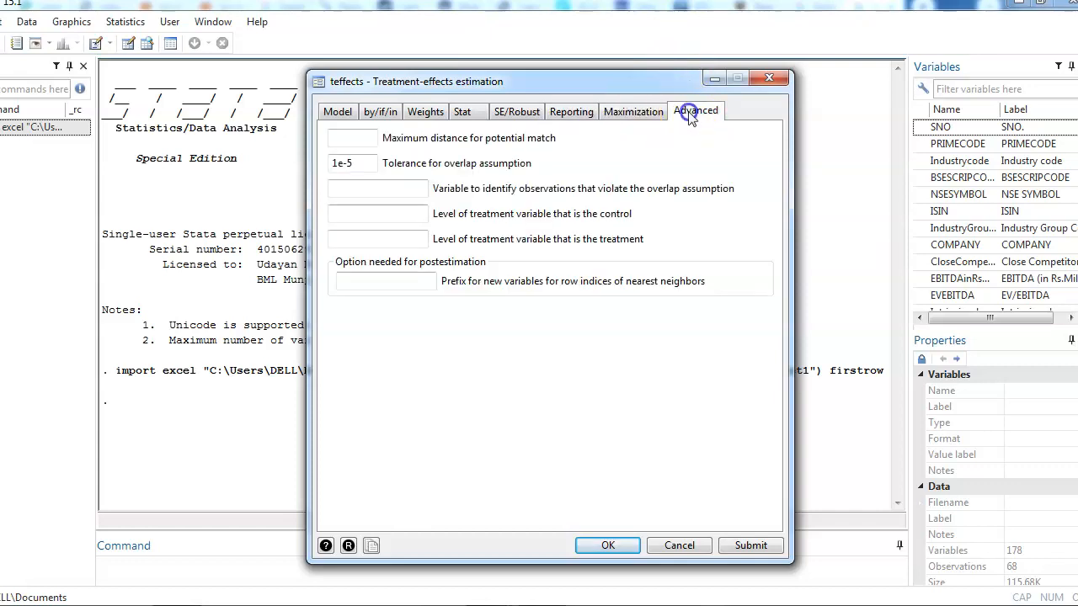
{"action": "left_click", "coordinate": [337, 111]}
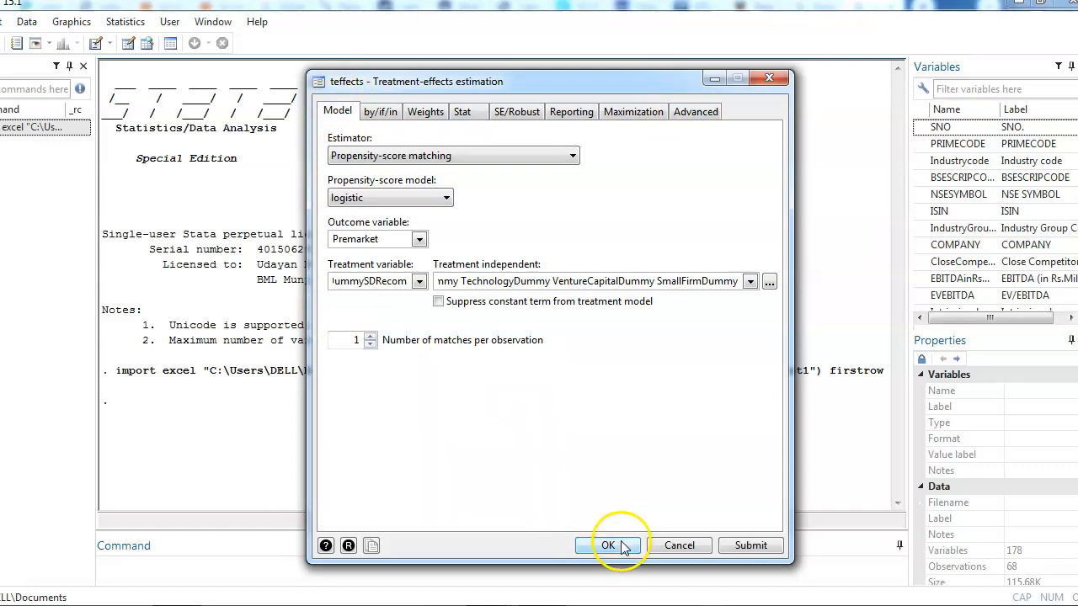
Step: Run teffects psmatch, yielding ATE -.1103991 of DummySDRecom on Premarket (z = -2.47, p = 0.014)
{"action": "left_click", "coordinate": [608, 545]}
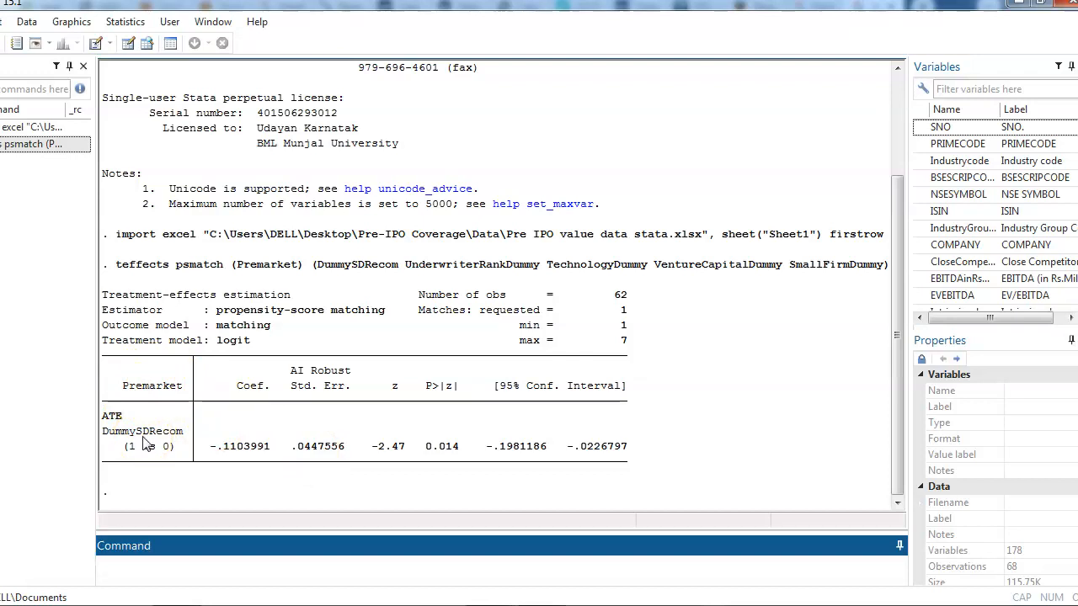
{"action": "mouse_move", "coordinate": [175, 441]}
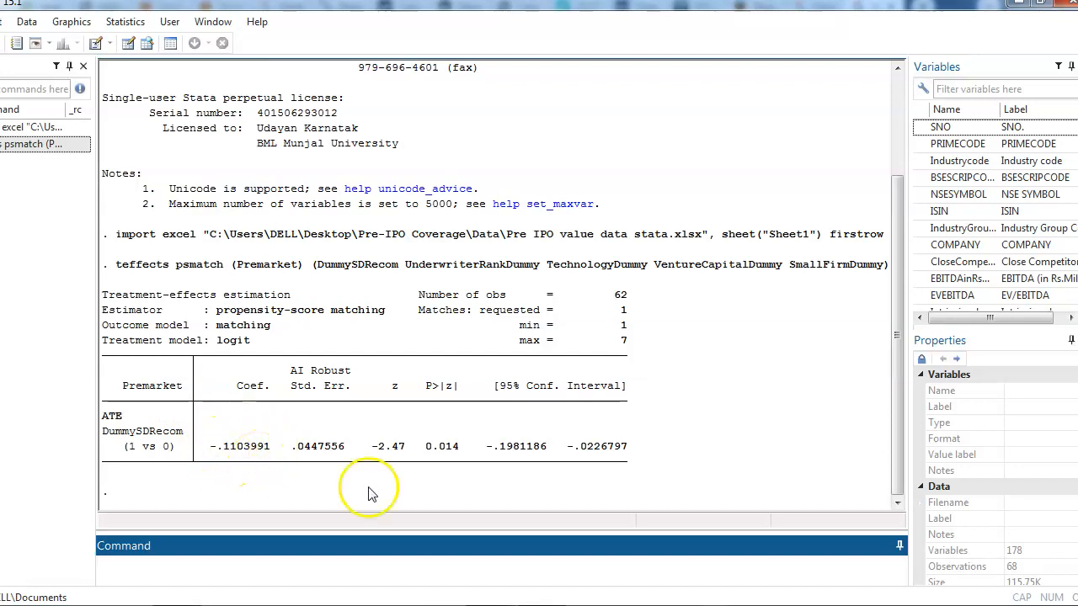
{"action": "mouse_move", "coordinate": [402, 448]}
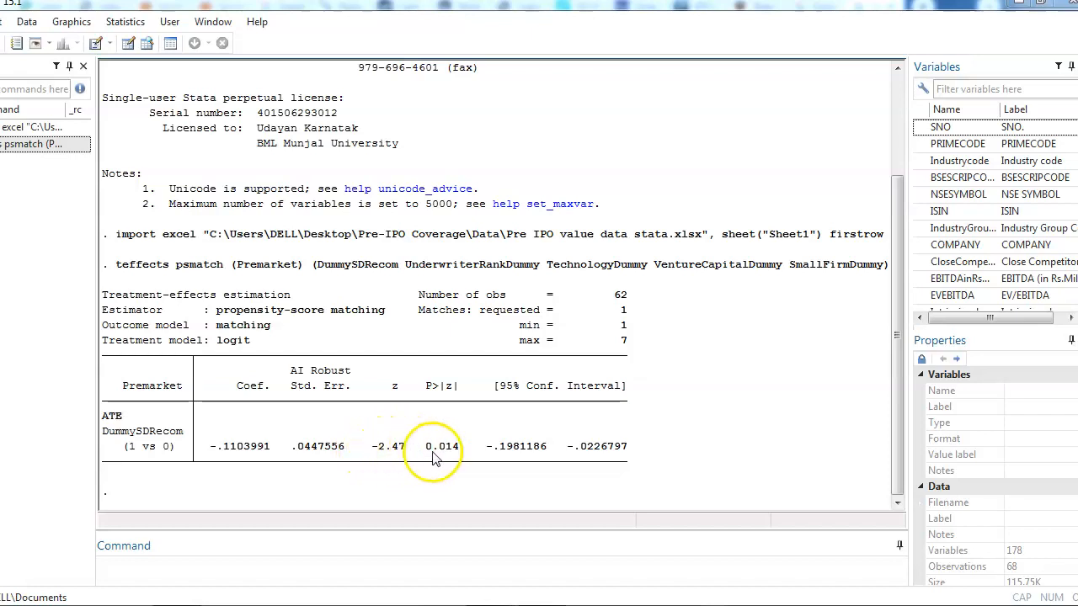
{"action": "mouse_move", "coordinate": [454, 458]}
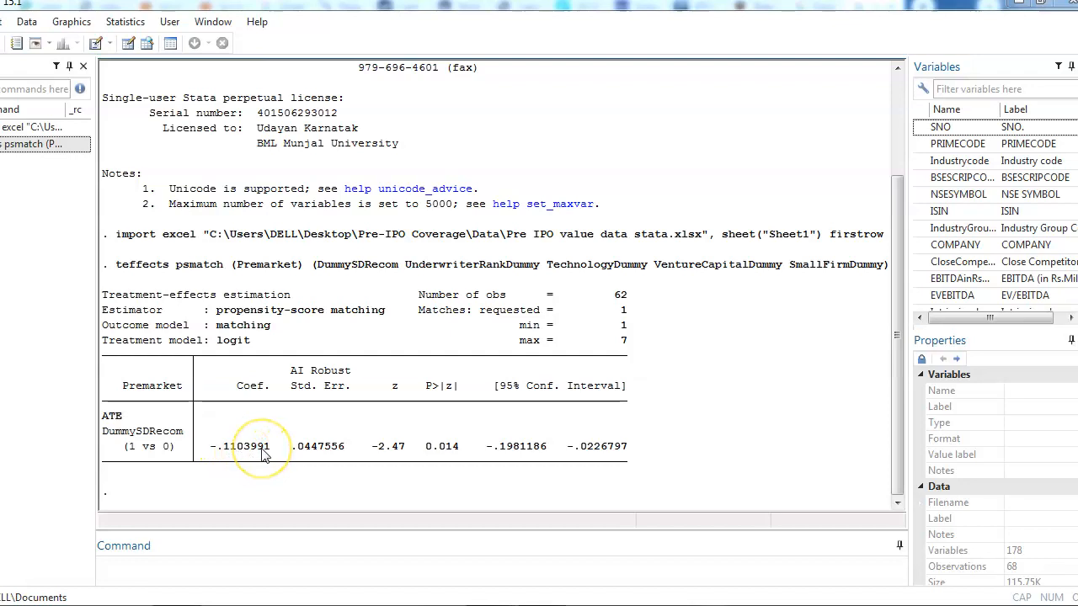
{"action": "mouse_move", "coordinate": [154, 441]}
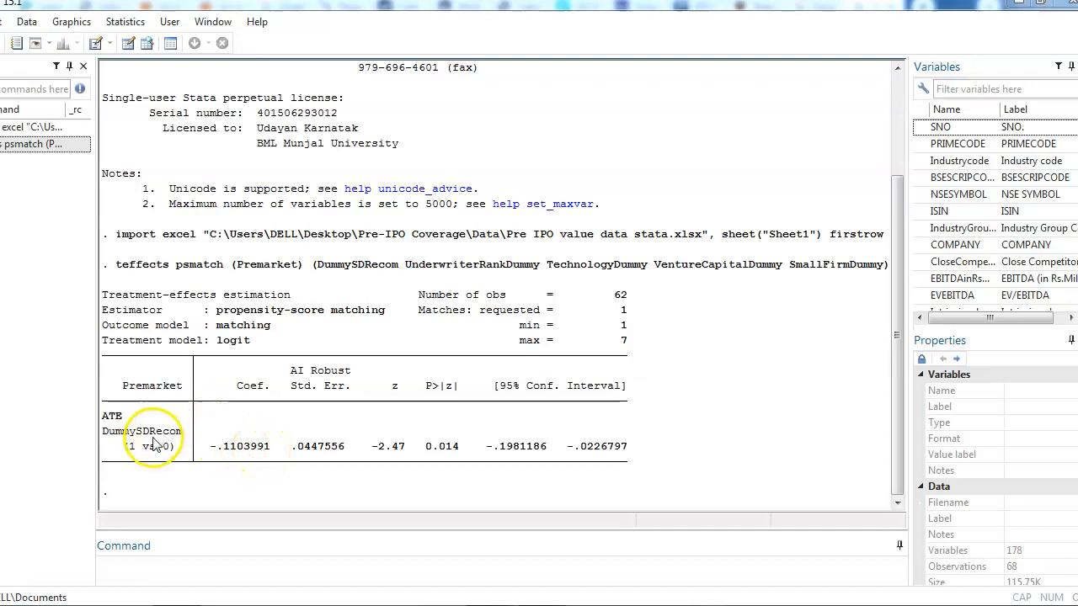
{"action": "mouse_move", "coordinate": [226, 444]}
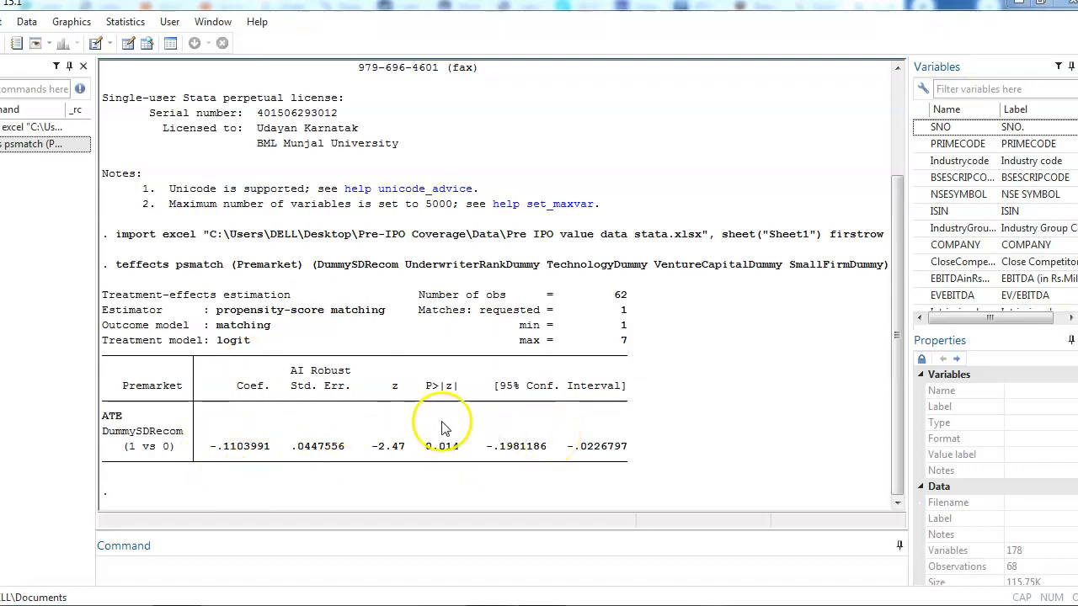
{"action": "mouse_move", "coordinate": [262, 468]}
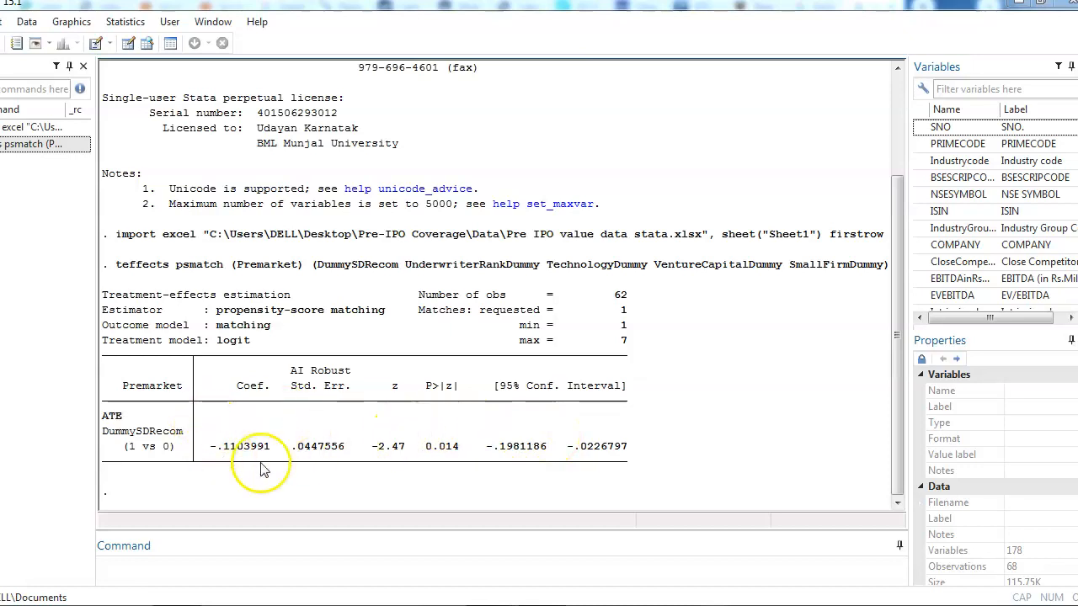
{"action": "mouse_move", "coordinate": [537, 445]}
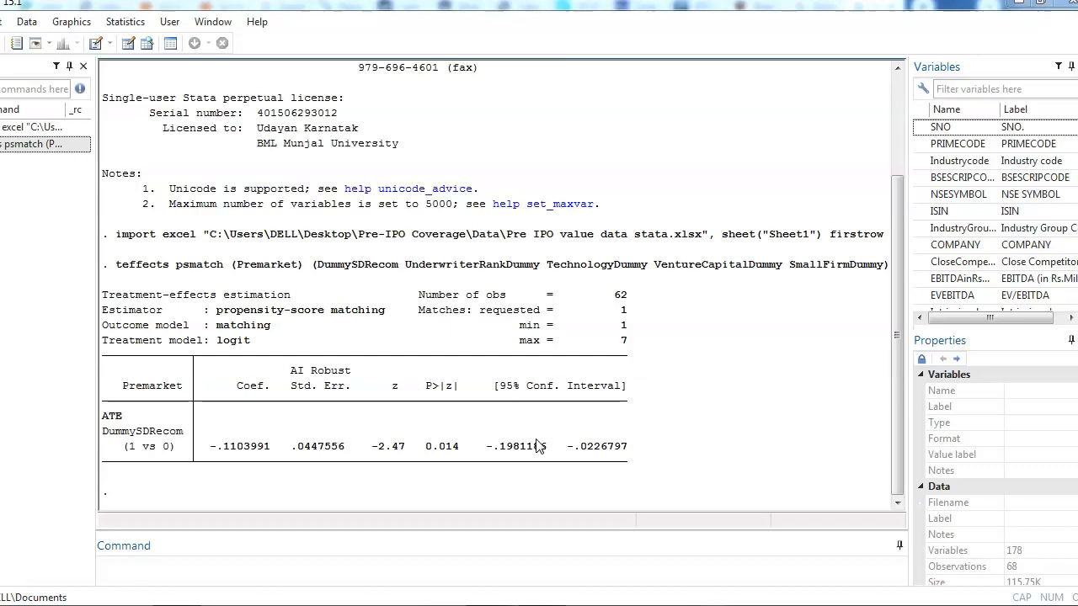
{"action": "mouse_move", "coordinate": [59, 531]}
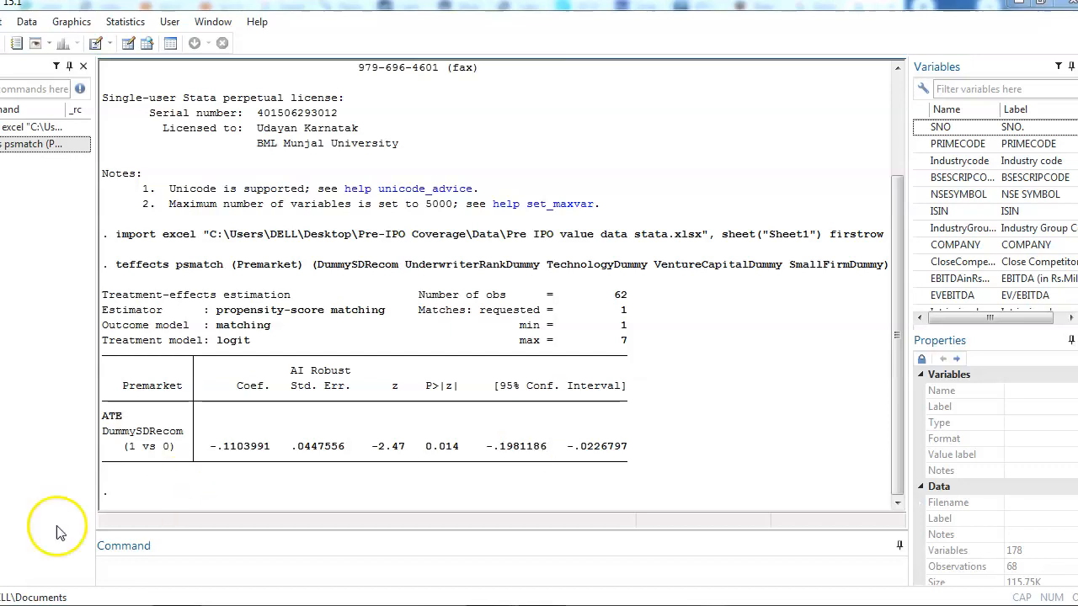
{"action": "mouse_move", "coordinate": [261, 446]}
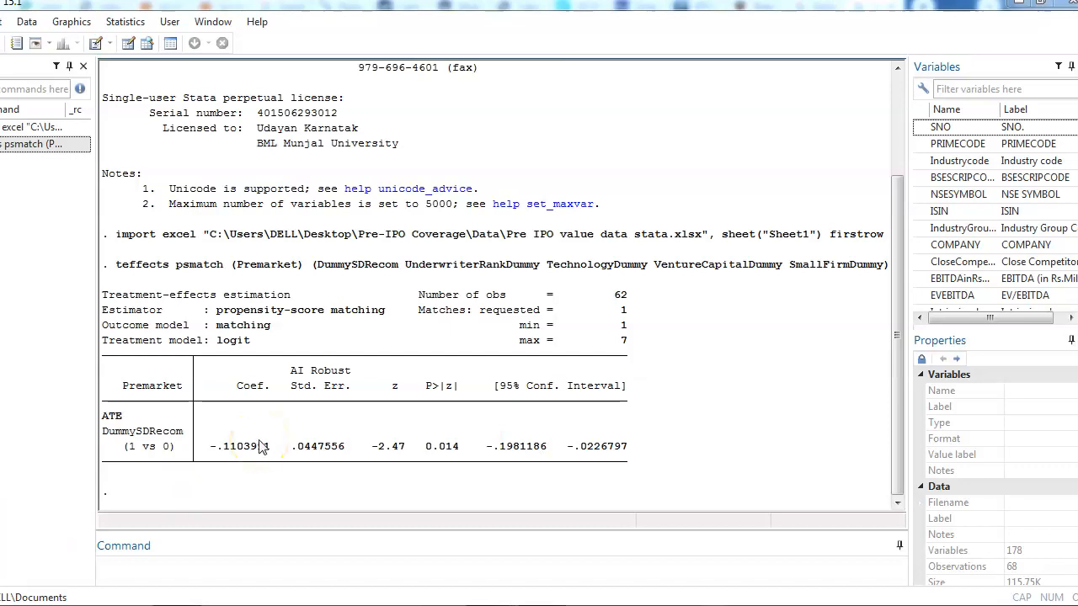
{"action": "mouse_move", "coordinate": [507, 462]}
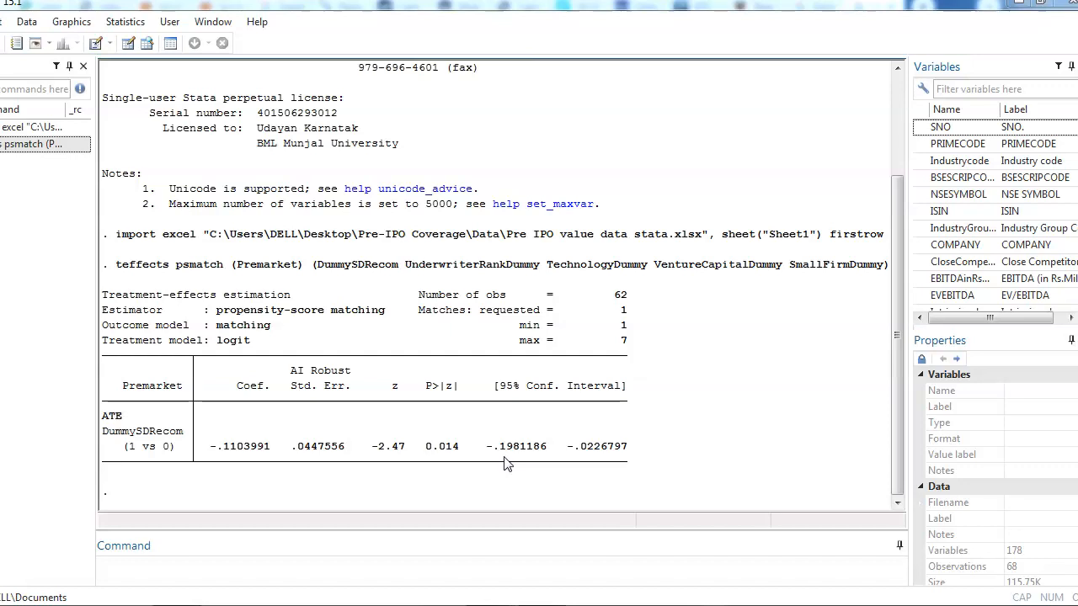
{"action": "mouse_move", "coordinate": [663, 373]}
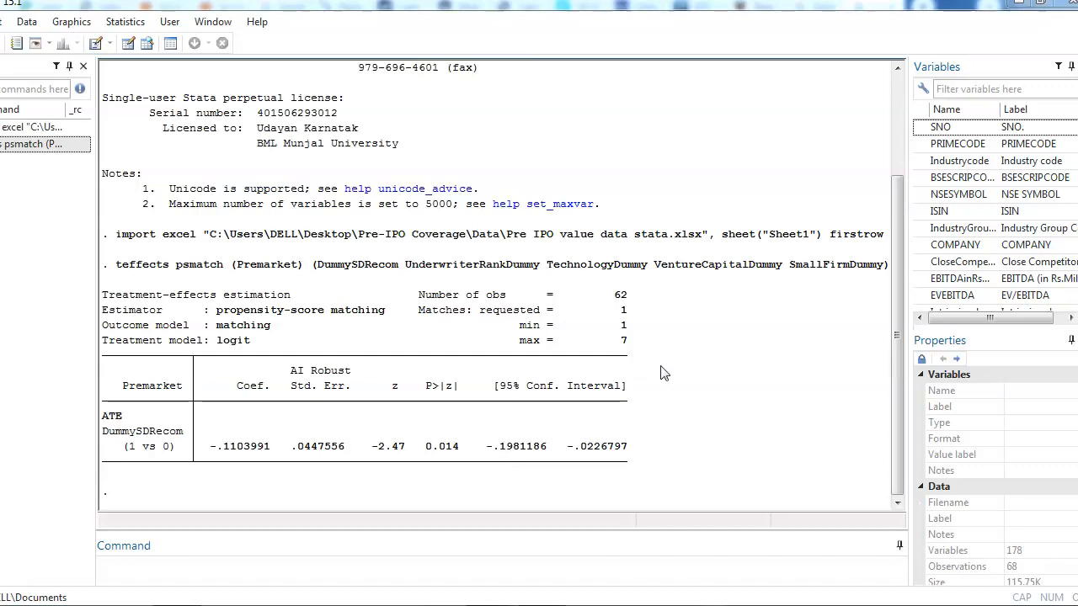